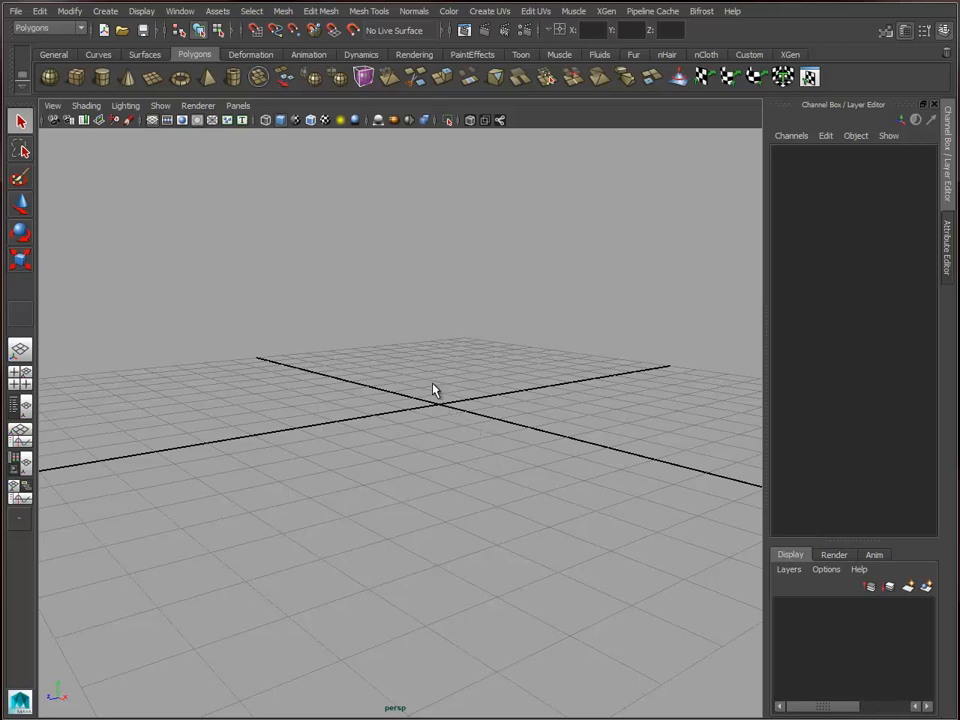
{"action": "mouse_move", "coordinate": [444, 432]}
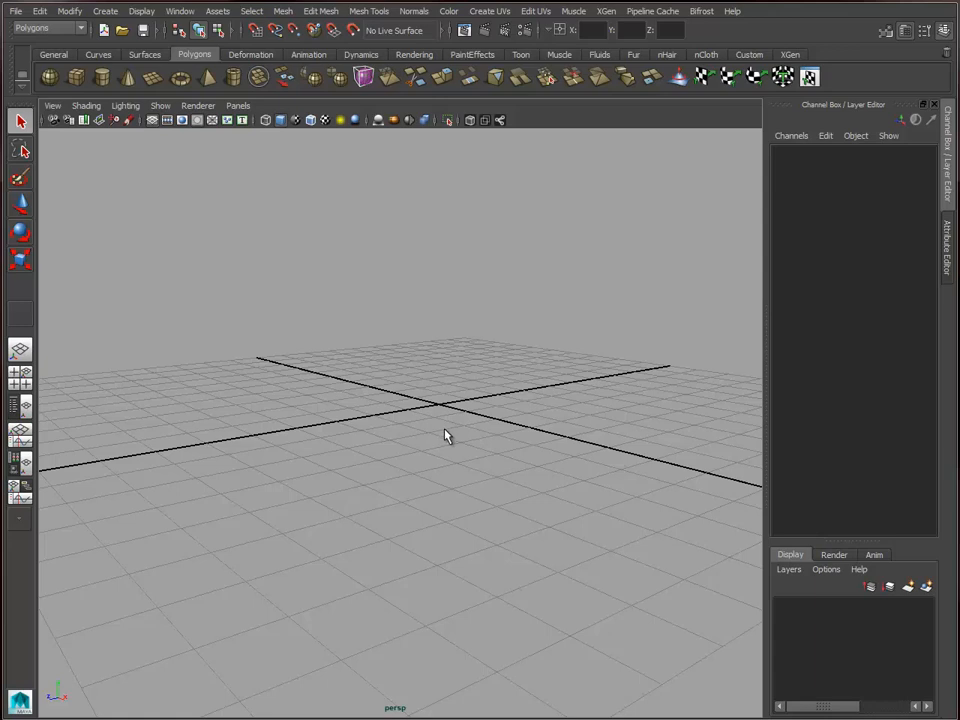
{"action": "mouse_move", "coordinate": [456, 426]}
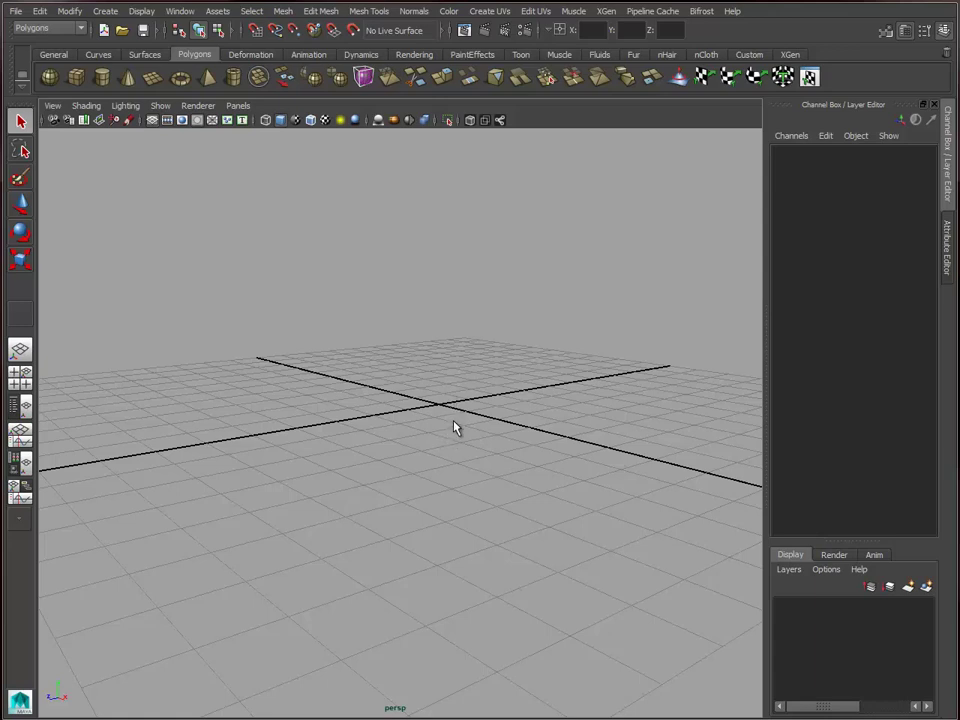
{"action": "mouse_move", "coordinate": [448, 392]}
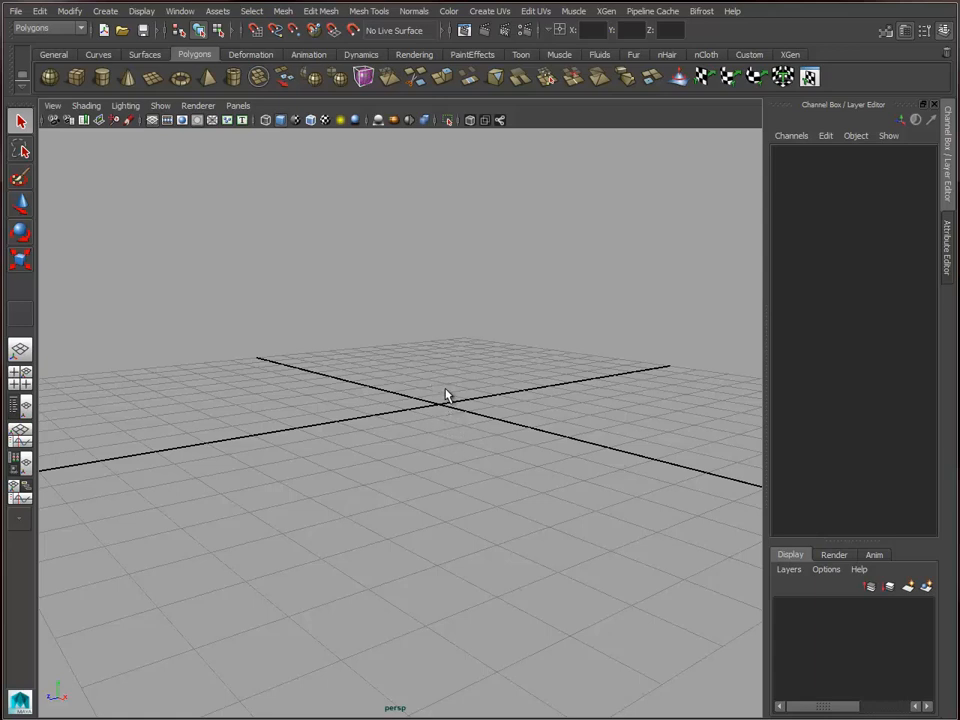
{"action": "mouse_move", "coordinate": [440, 434]}
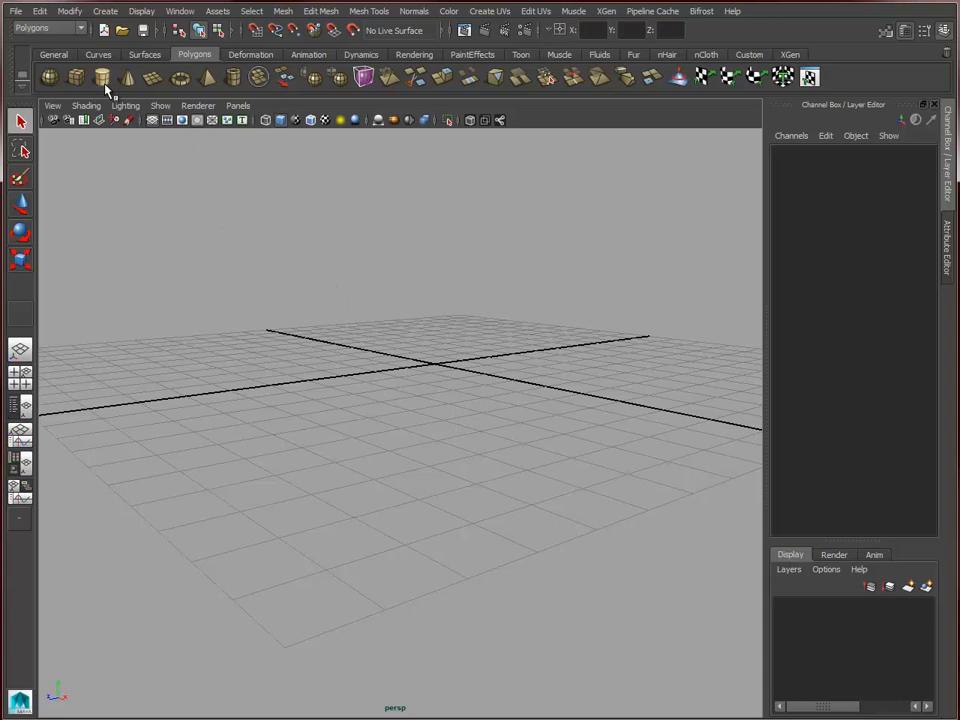
Step: Add a polygon cube and apply Mesh > Smooth to round it into a ball-like mesh
{"action": "left_click", "coordinate": [56, 80]}
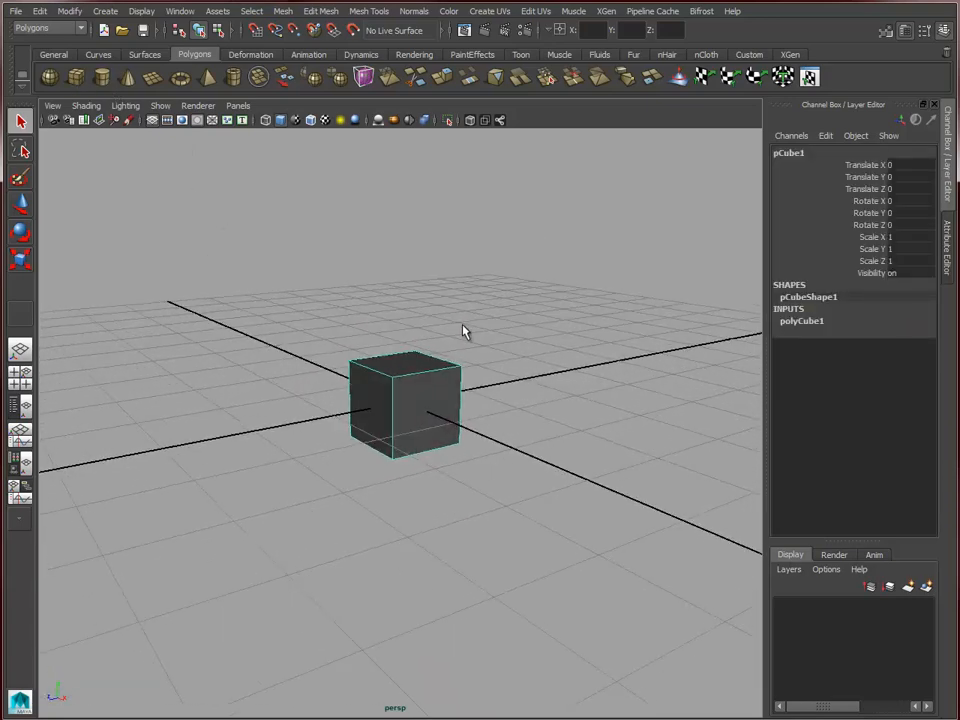
{"action": "left_click", "coordinate": [802, 320]}
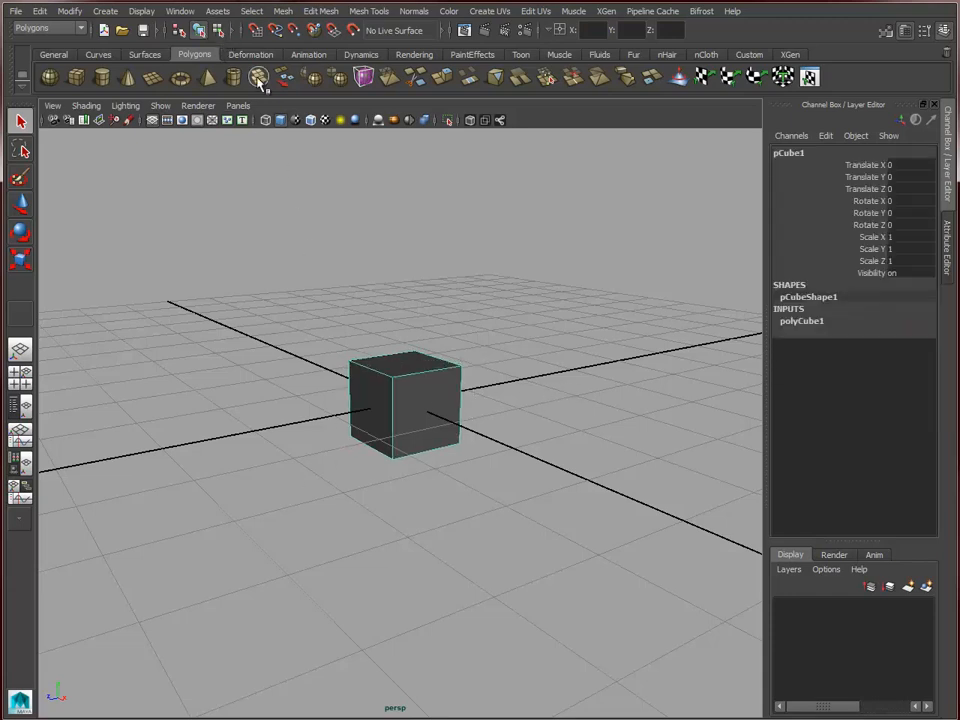
{"action": "left_click", "coordinate": [284, 12]}
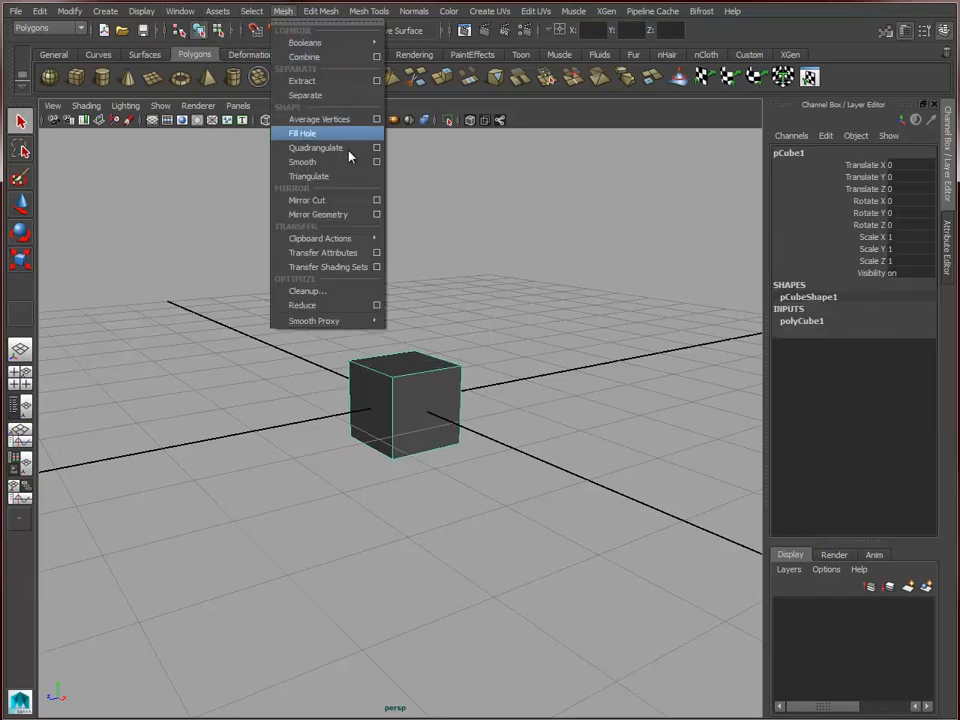
{"action": "mouse_move", "coordinate": [316, 162]}
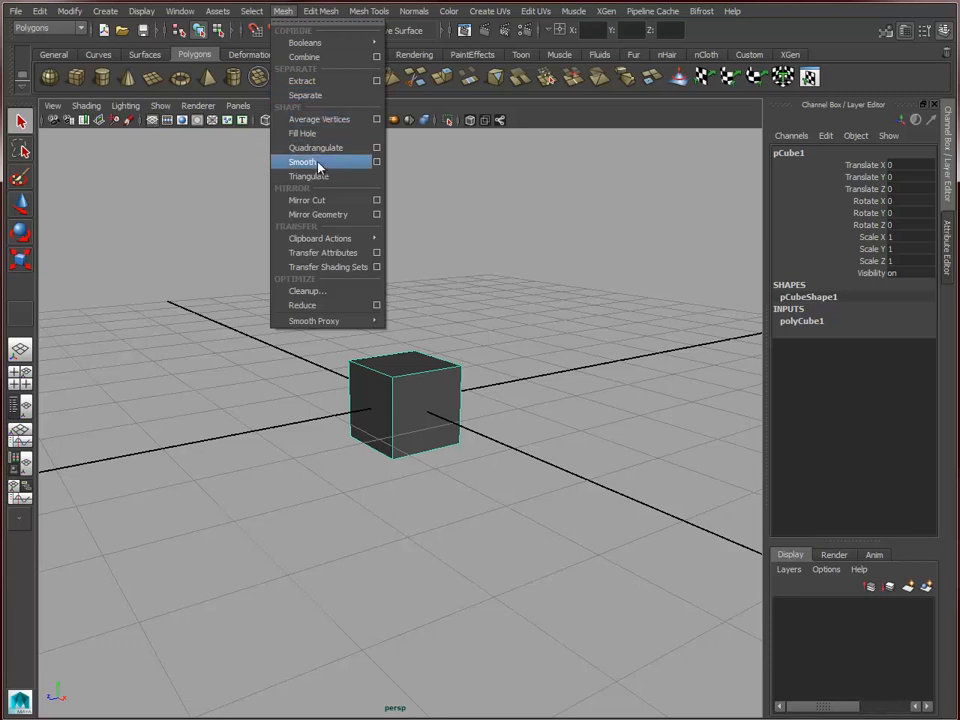
{"action": "left_click", "coordinate": [304, 162]}
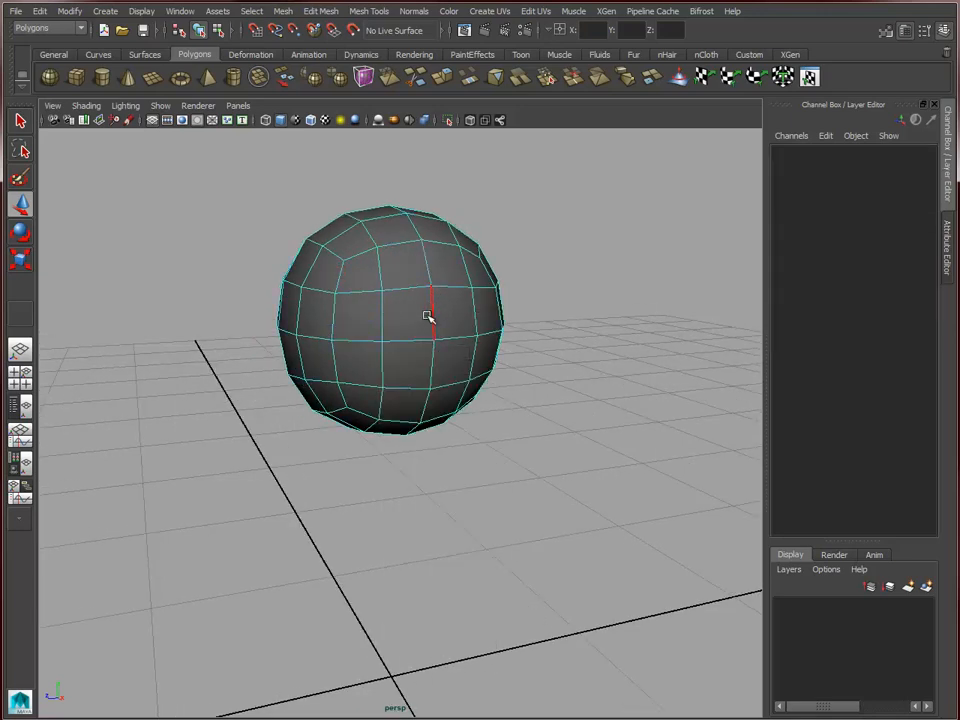
{"action": "left_click", "coordinate": [428, 320]}
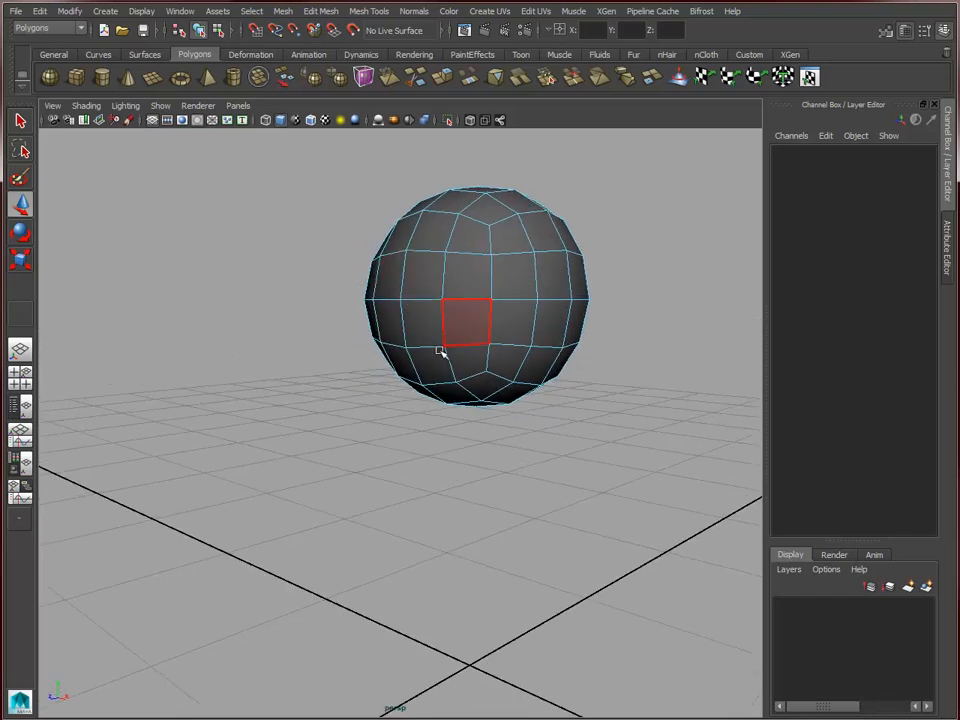
{"action": "mouse_move", "coordinate": [452, 332]}
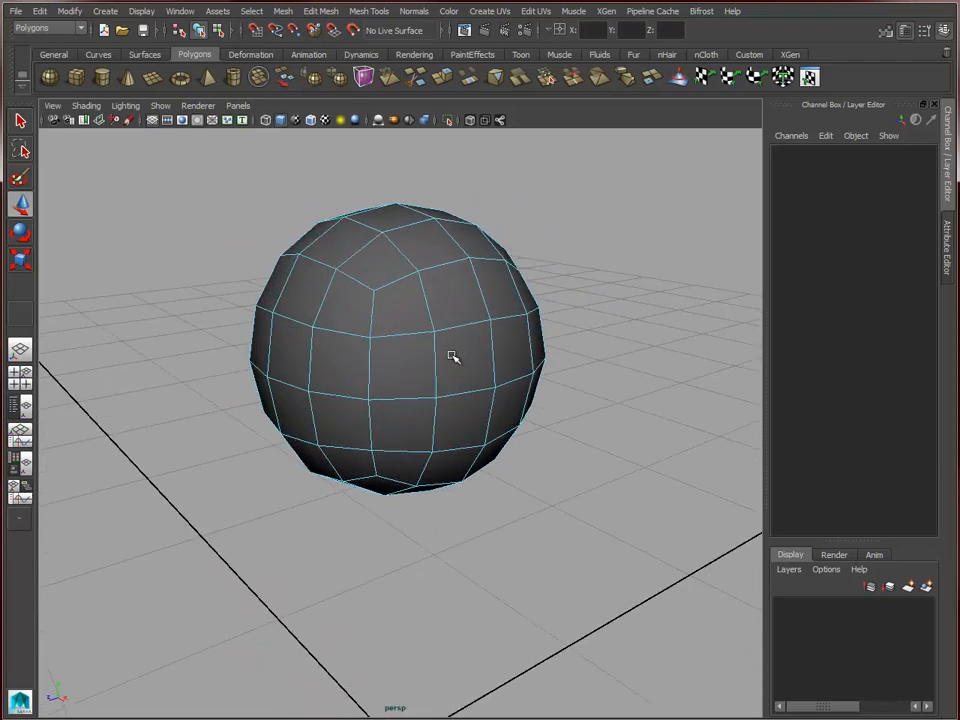
{"action": "left_click", "coordinate": [386, 306]}
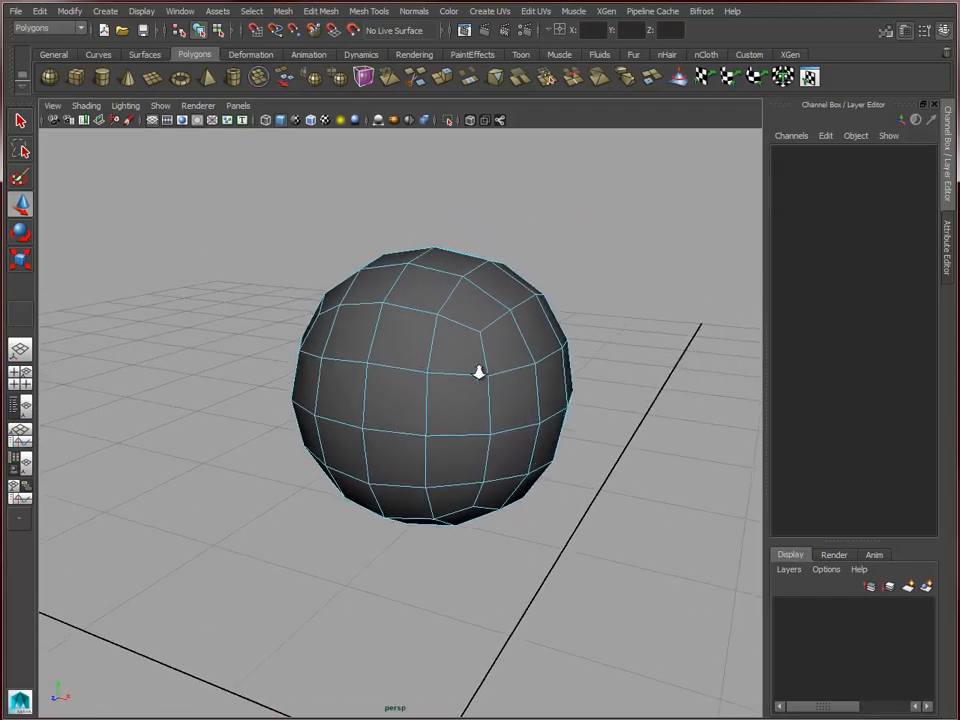
Step: With symmetry on in Modeling Toolkit, move vertices to rough out the head shape
{"action": "left_click", "coordinate": [378, 384]}
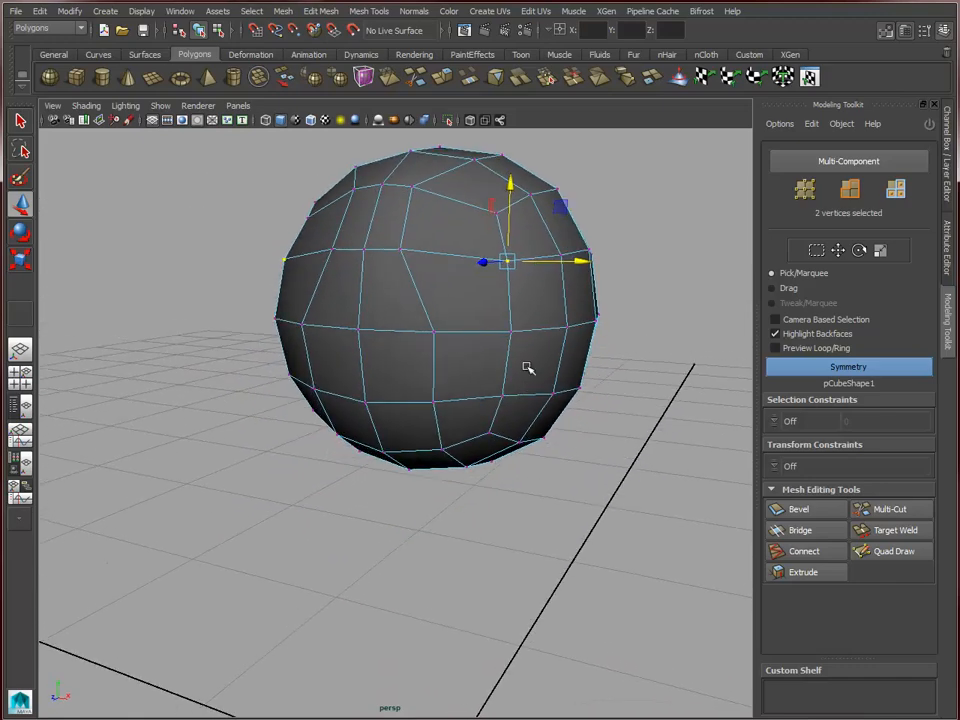
{"action": "left_click_drag", "start_coordinate": [528, 368], "coordinate": [488, 320]}
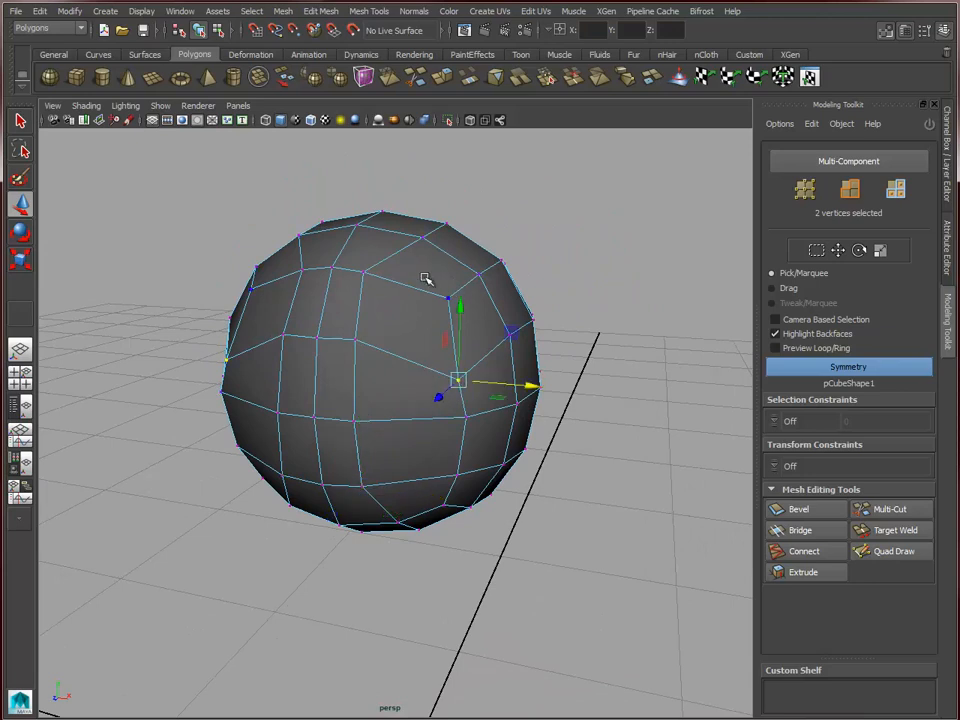
{"action": "mouse_move", "coordinate": [404, 308]}
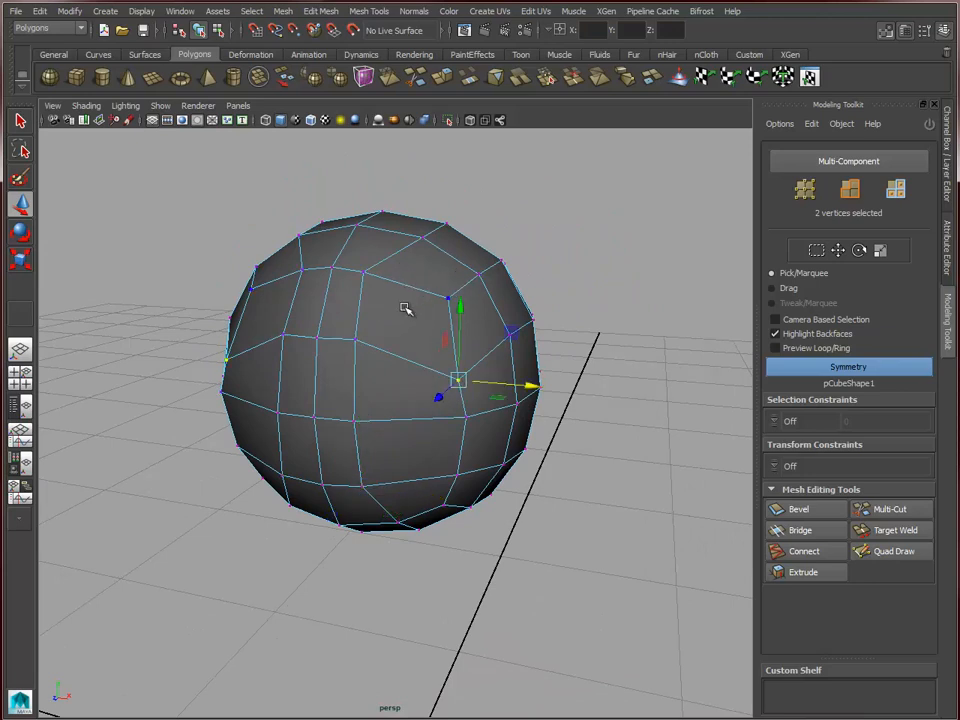
{"action": "left_click_drag", "start_coordinate": [458, 384], "coordinate": [422, 238]}
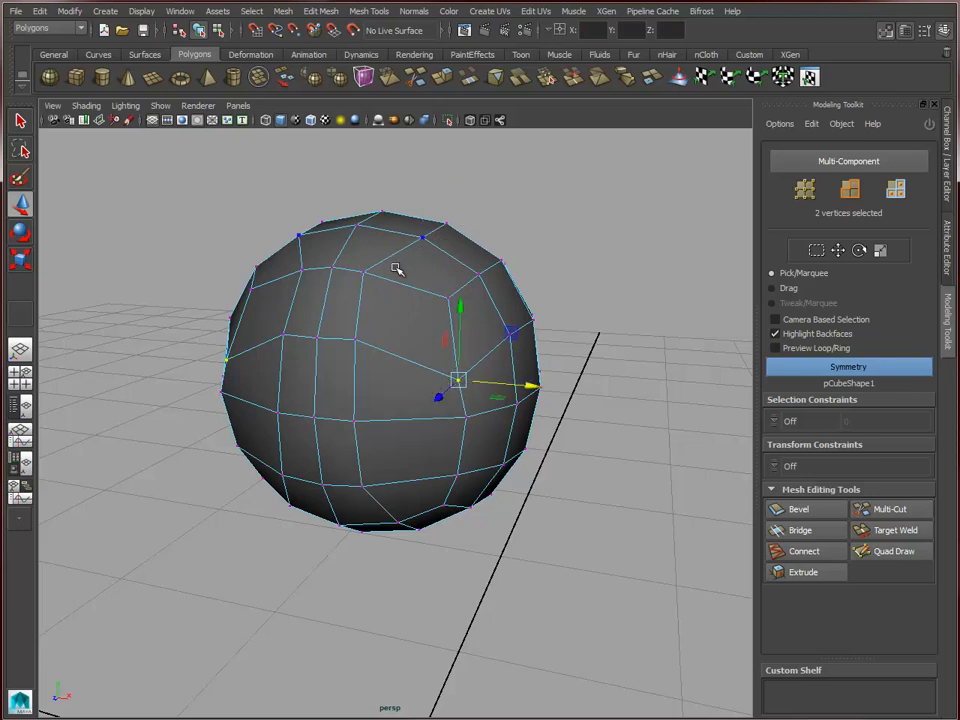
{"action": "mouse_move", "coordinate": [436, 340]}
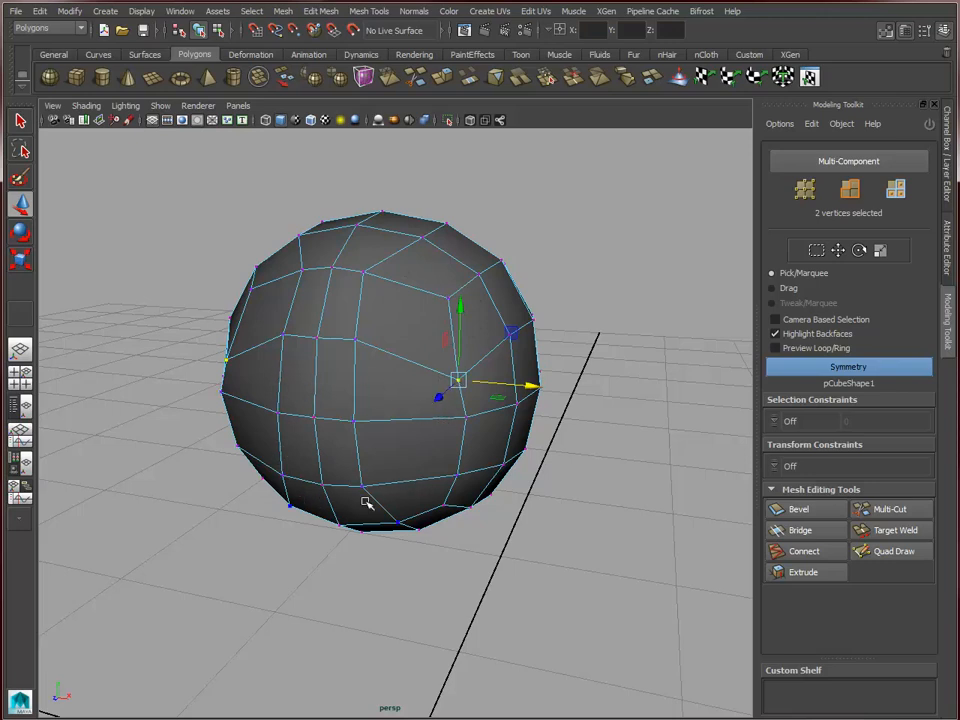
{"action": "mouse_move", "coordinate": [288, 404]}
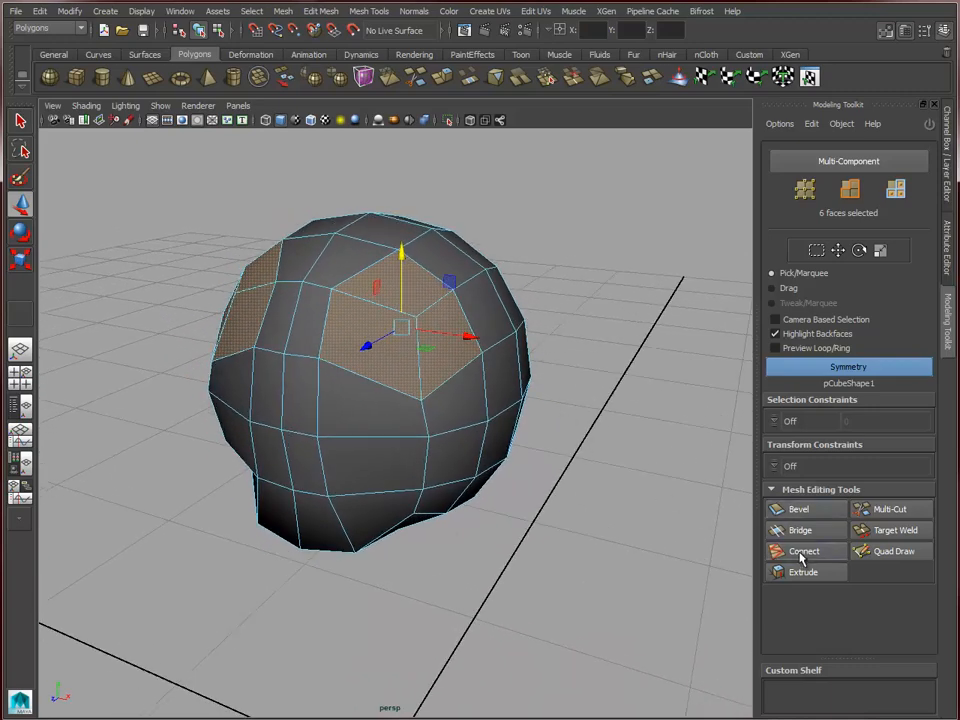
Step: Extrude the selected front faces inward along Local Z to start the eye sockets
{"action": "left_click", "coordinate": [802, 572]}
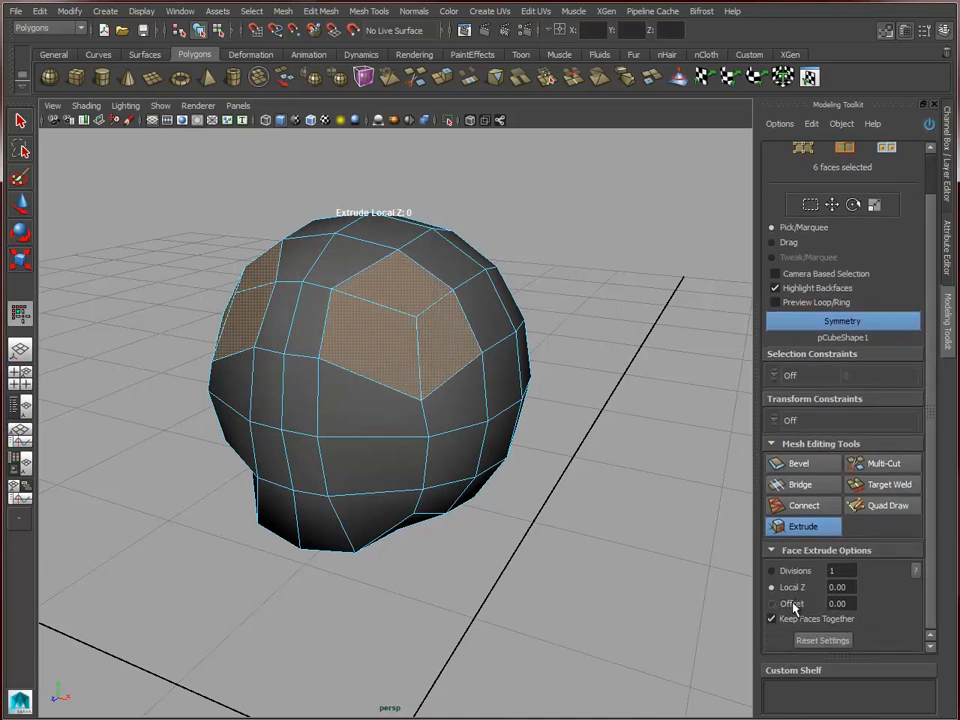
{"action": "left_click", "coordinate": [770, 604]}
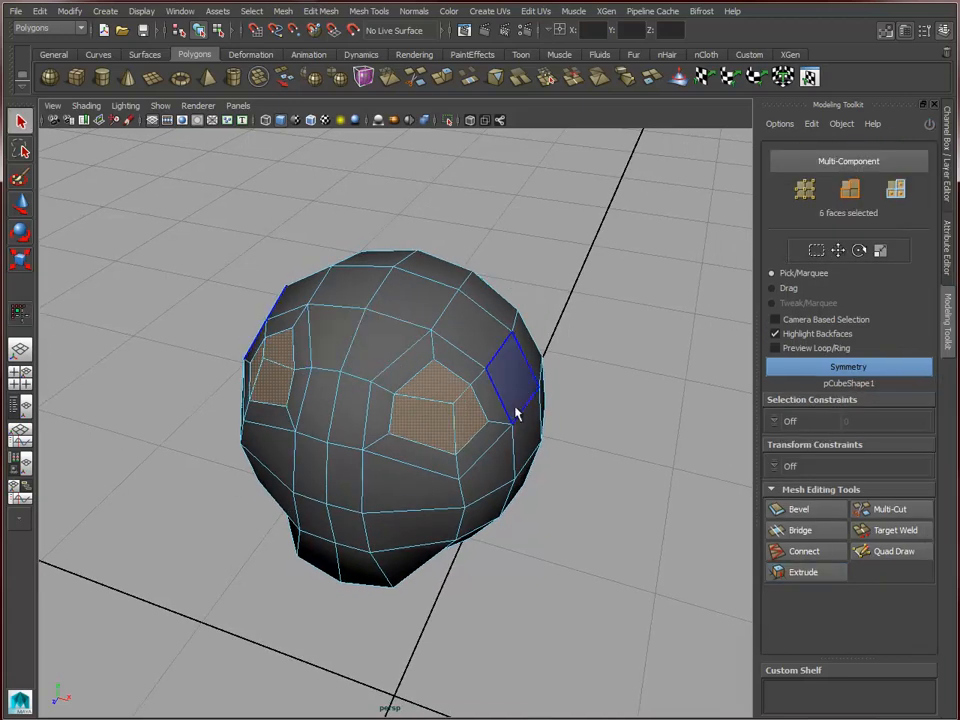
Step: Deepen the eye socket with a mesh editing operation and added edge loops
{"action": "left_click", "coordinate": [316, 12]}
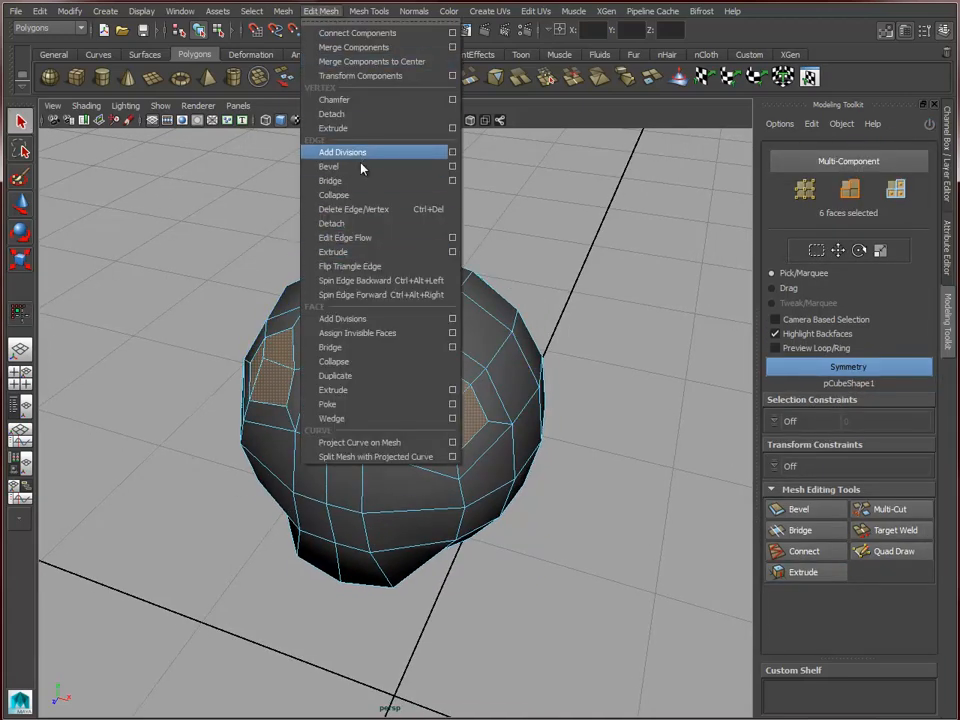
{"action": "mouse_move", "coordinate": [348, 180]}
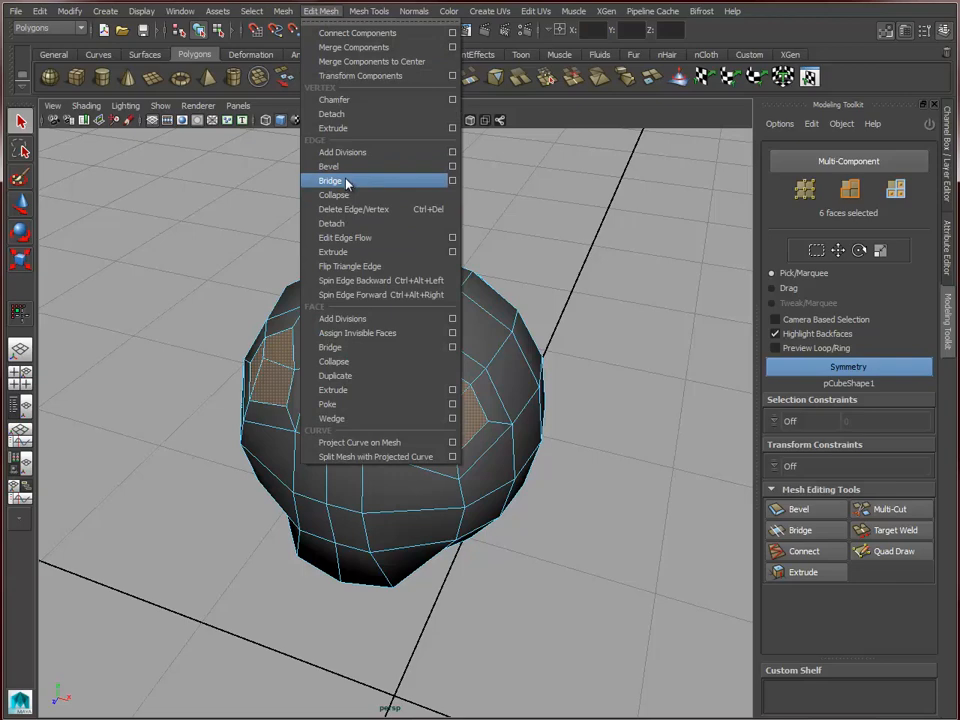
{"action": "left_click", "coordinate": [330, 180]}
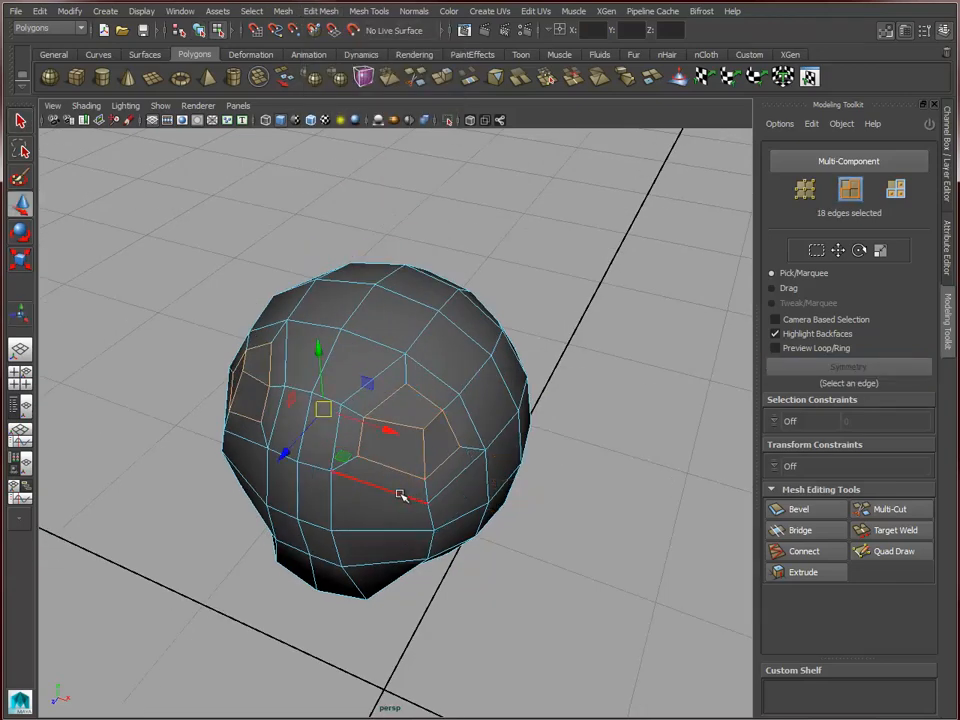
{"action": "left_click_drag", "start_coordinate": [400, 490], "coordinate": [436, 440]}
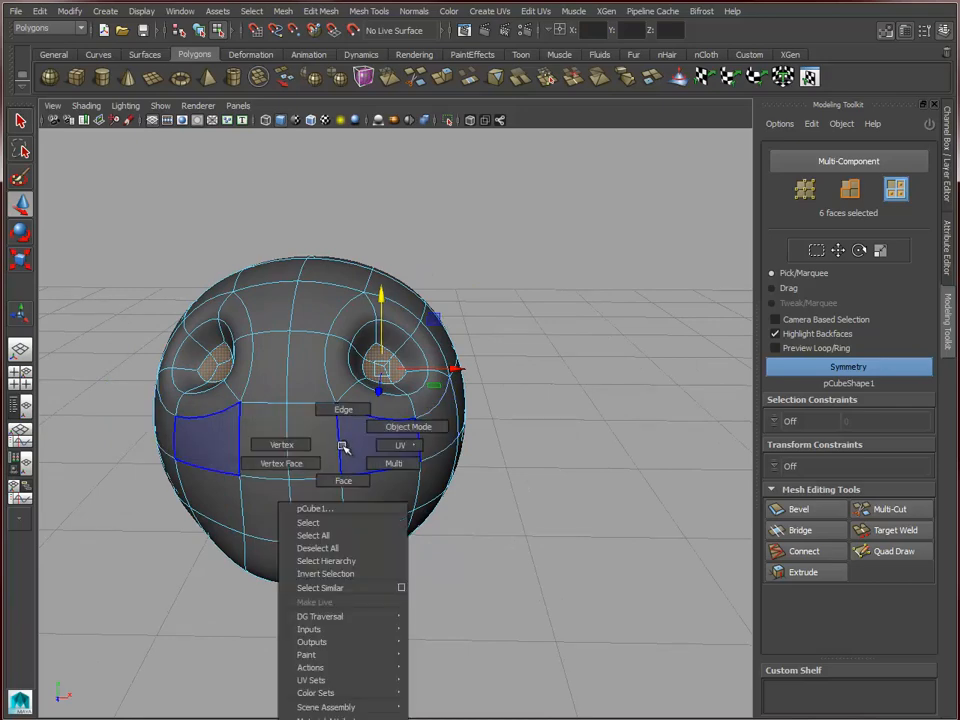
{"action": "left_click", "coordinate": [344, 408]}
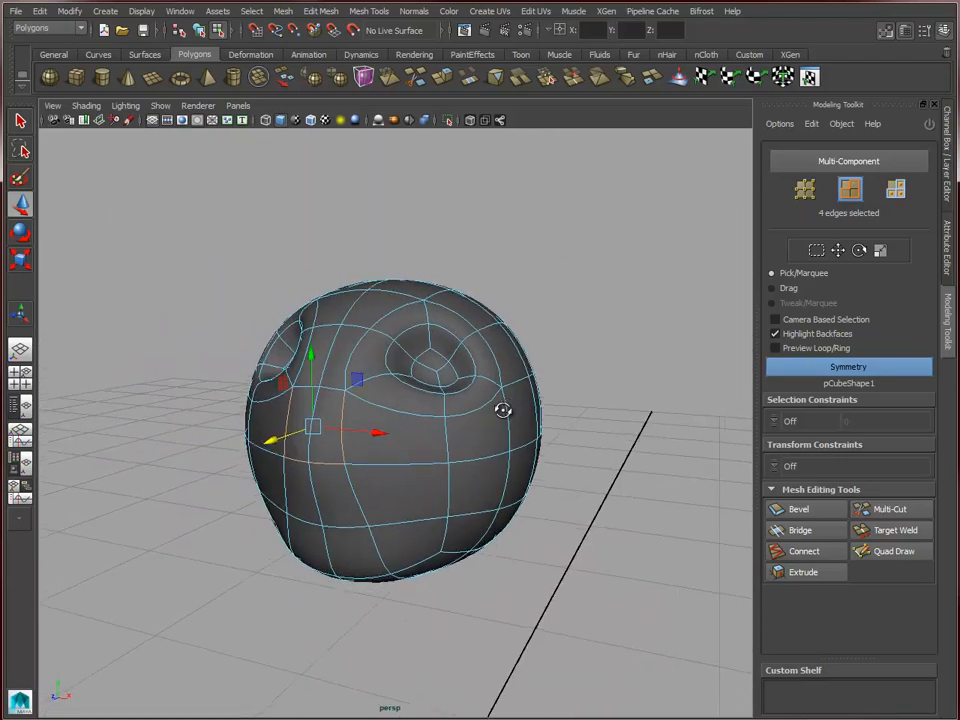
Step: Switch the head mesh to Face component mode via the marking menu
{"action": "right_click", "coordinate": [430, 460]}
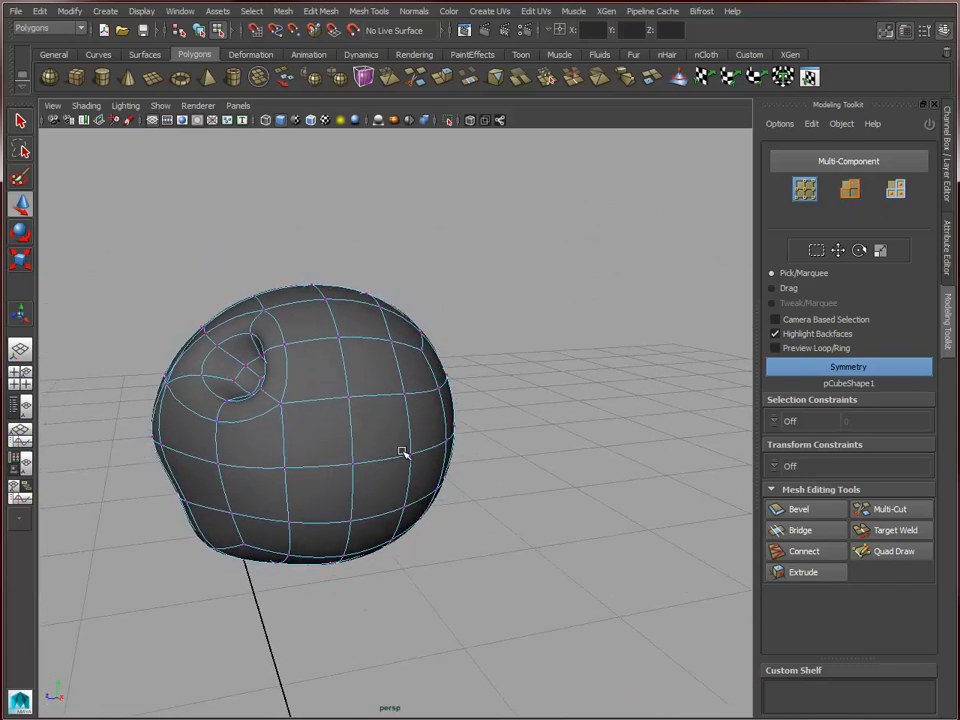
{"action": "right_click", "coordinate": [400, 456]}
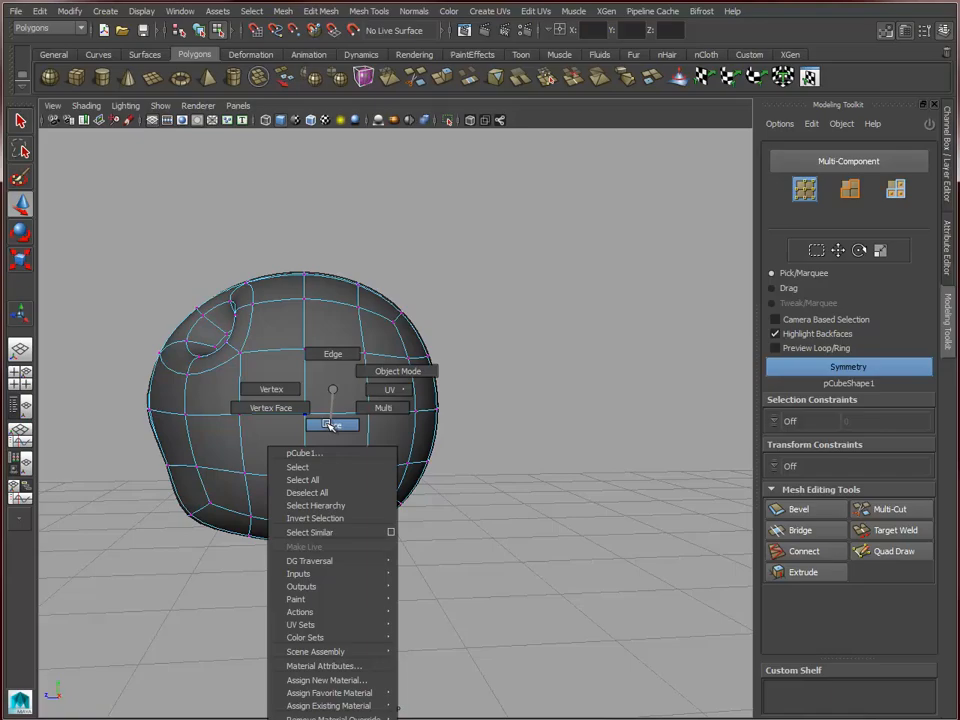
{"action": "left_click", "coordinate": [332, 424]}
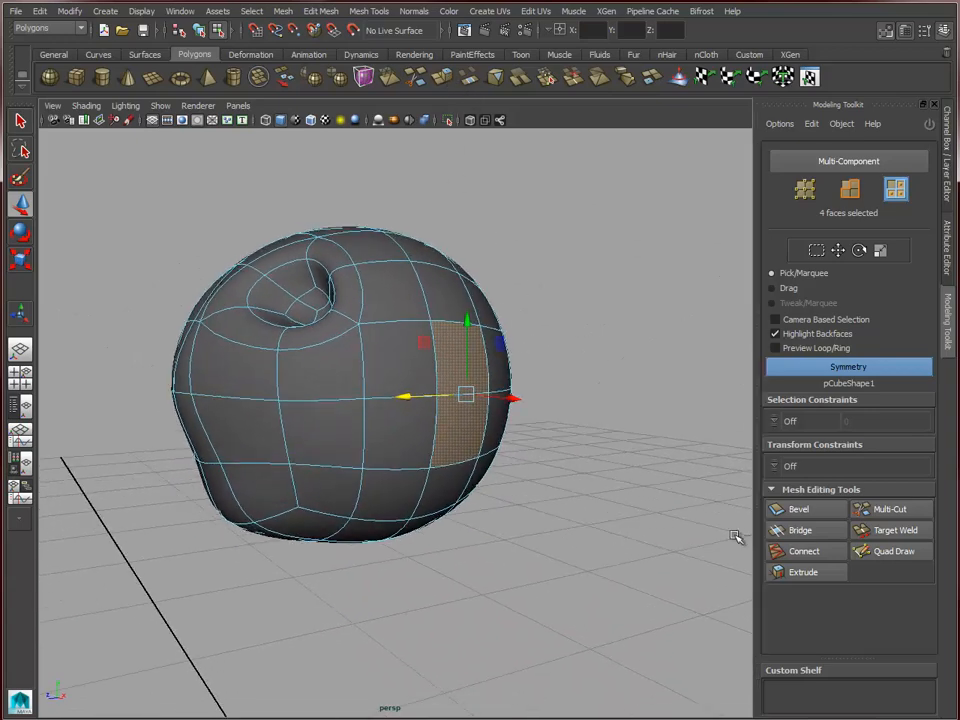
Step: Extrude four side faces outward along Local Z to form an ear bump
{"action": "left_click", "coordinate": [800, 572]}
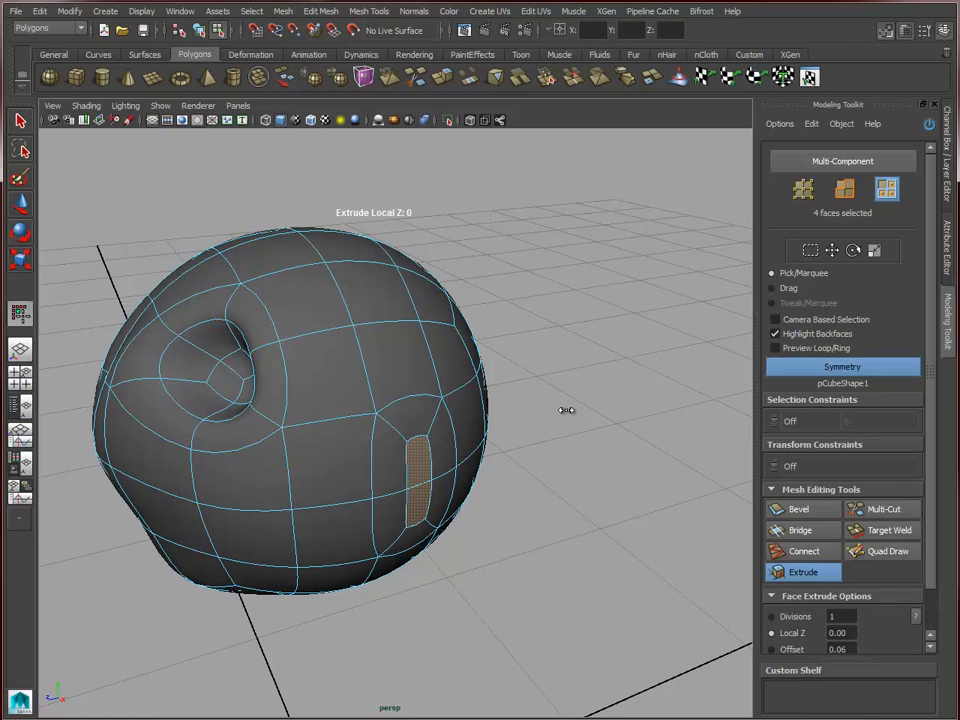
{"action": "left_click_drag", "start_coordinate": [564, 410], "coordinate": [572, 328]}
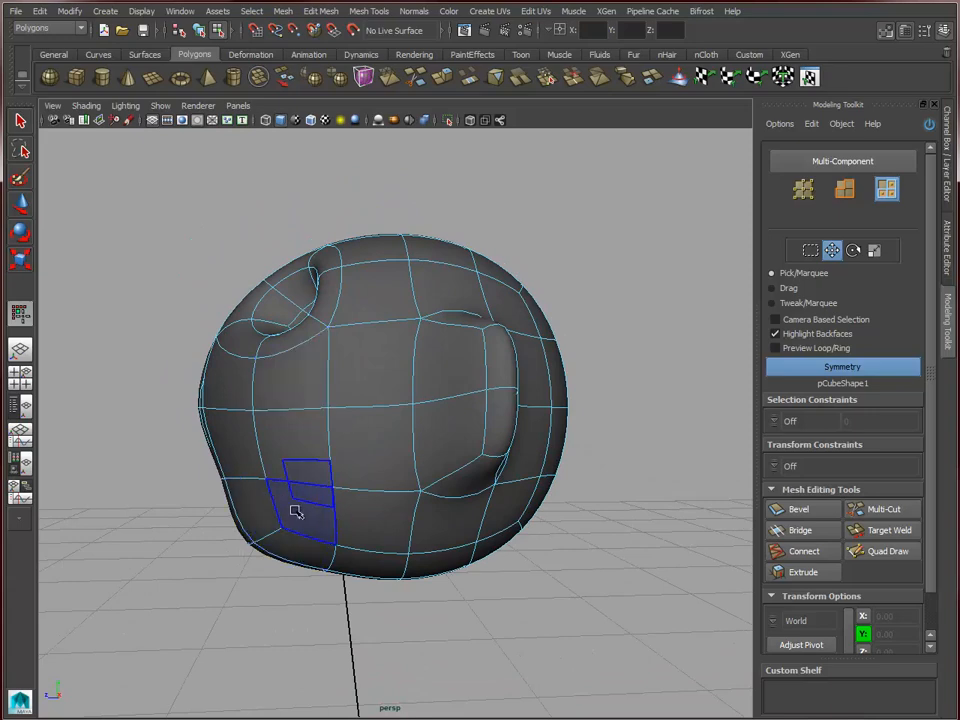
Step: Move lower-face vertices to flatten the chin, then return to Face mode
{"action": "right_click", "coordinate": [296, 512]}
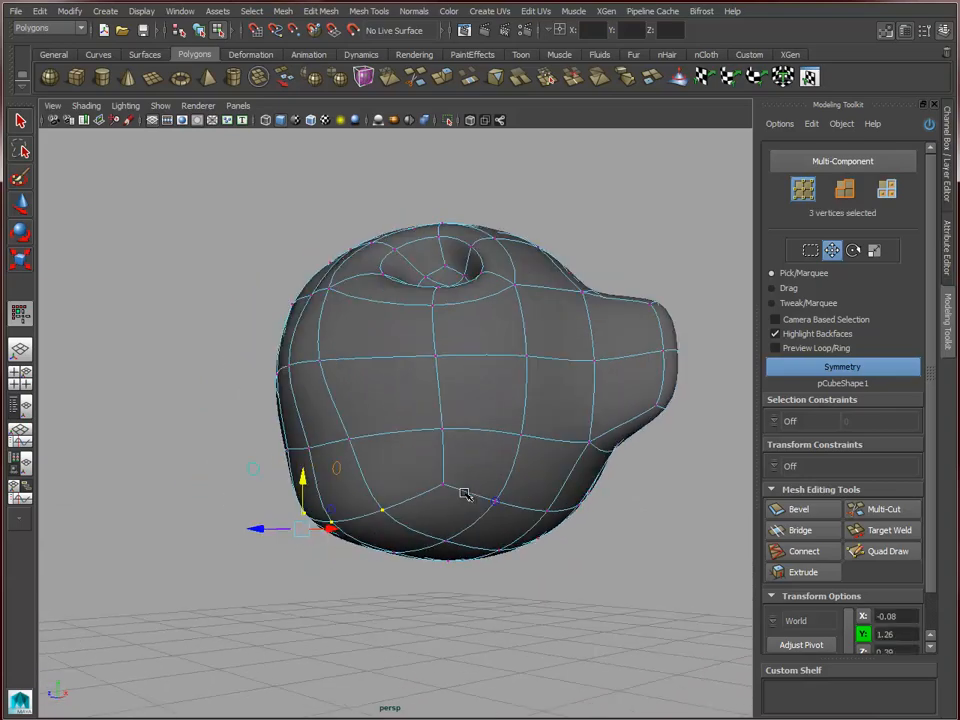
{"action": "left_click_drag", "start_coordinate": [464, 496], "coordinate": [220, 550]}
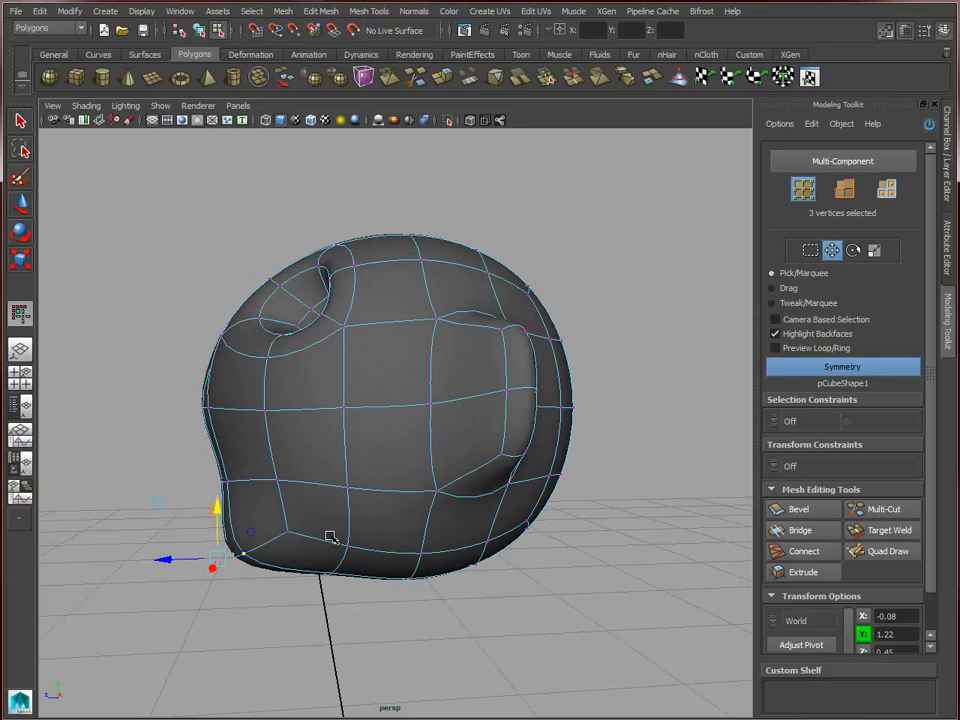
{"action": "right_click", "coordinate": [330, 536]}
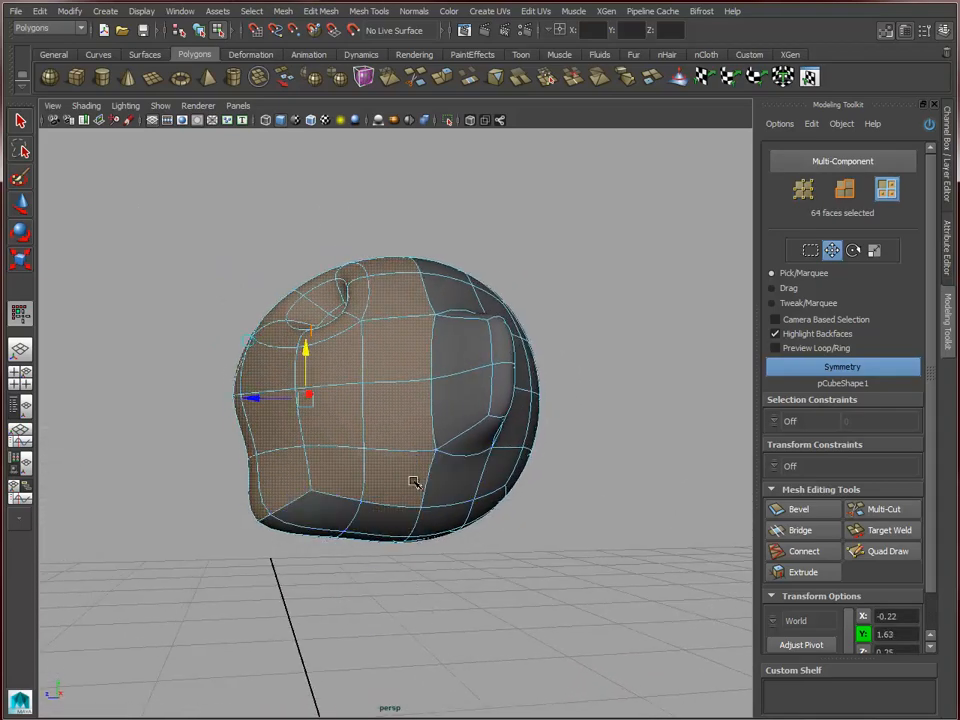
Step: Raise the upper head faces and insert an edge loop across the skull
{"action": "left_click_drag", "start_coordinate": [416, 482], "coordinate": [448, 470]}
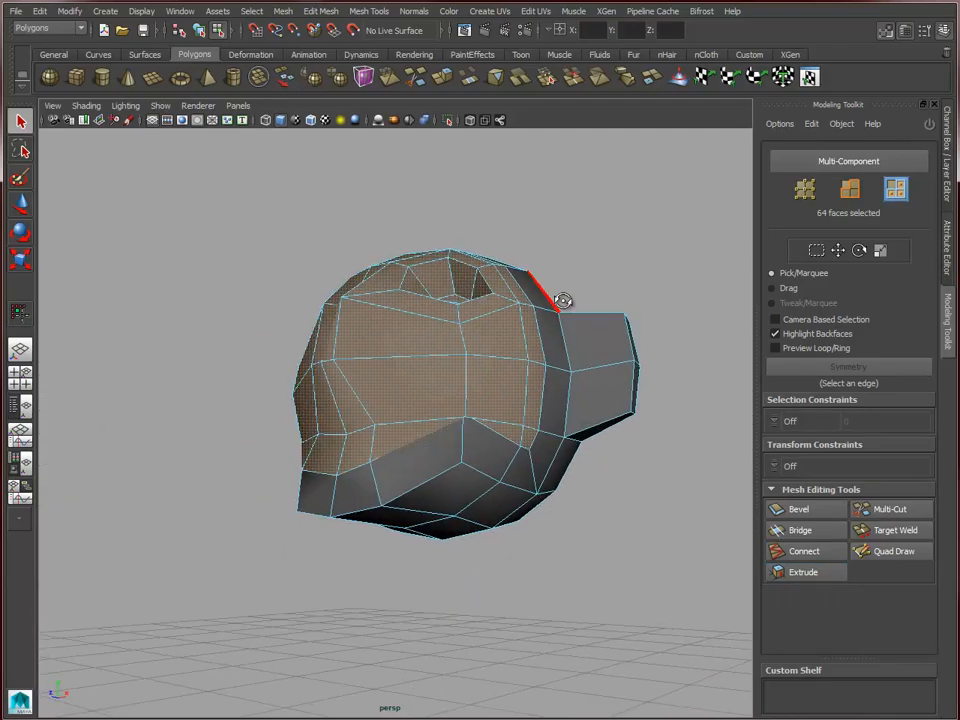
{"action": "left_click_drag", "start_coordinate": [564, 300], "coordinate": [530, 296]}
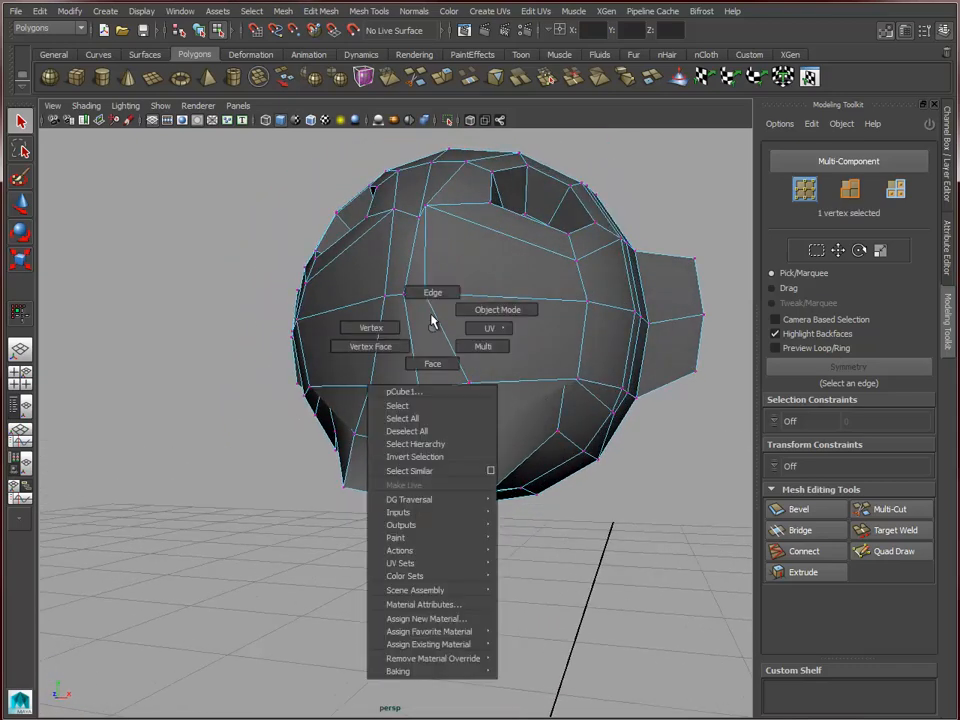
Step: In Vertex mode, pull jaw and bottom-of-head vertices to shape the lower face
{"action": "left_click", "coordinate": [432, 292]}
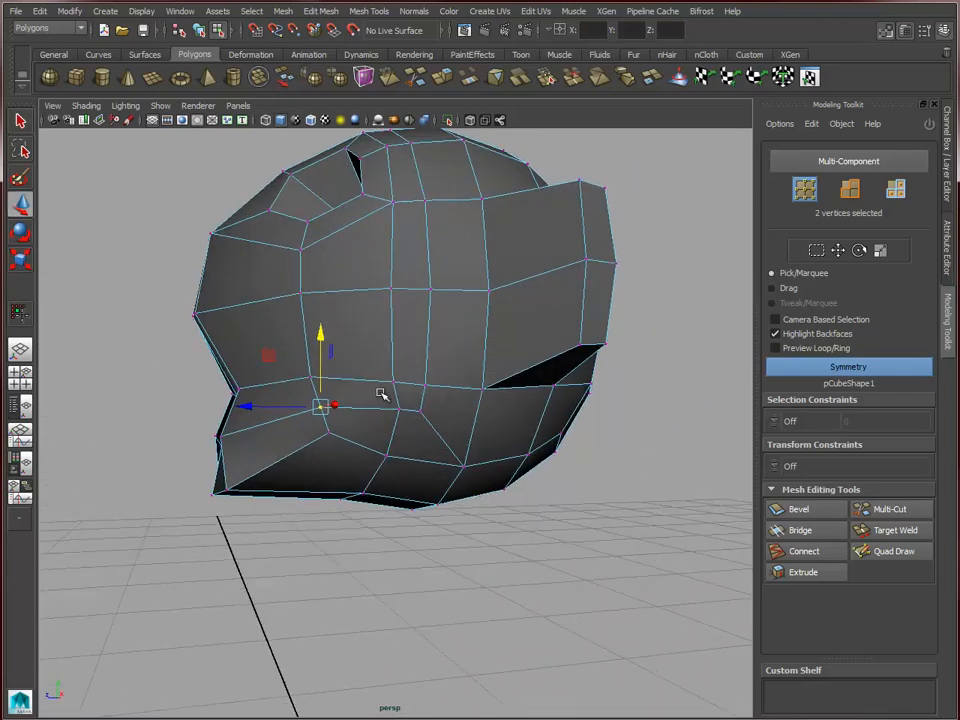
{"action": "left_click_drag", "start_coordinate": [336, 404], "coordinate": [330, 470]}
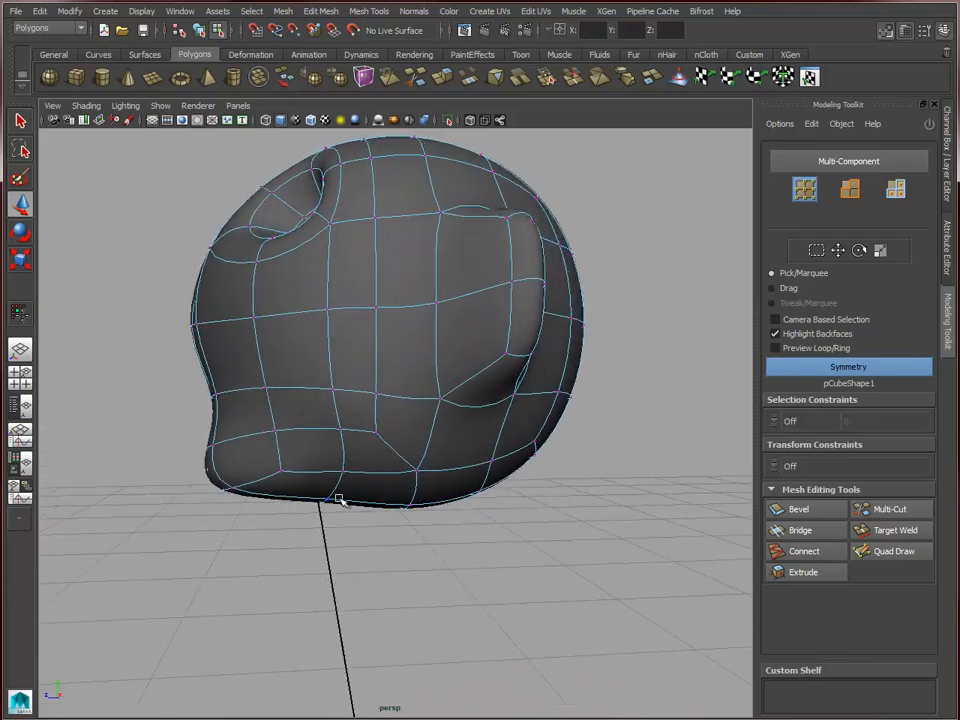
{"action": "left_click", "coordinate": [340, 500]}
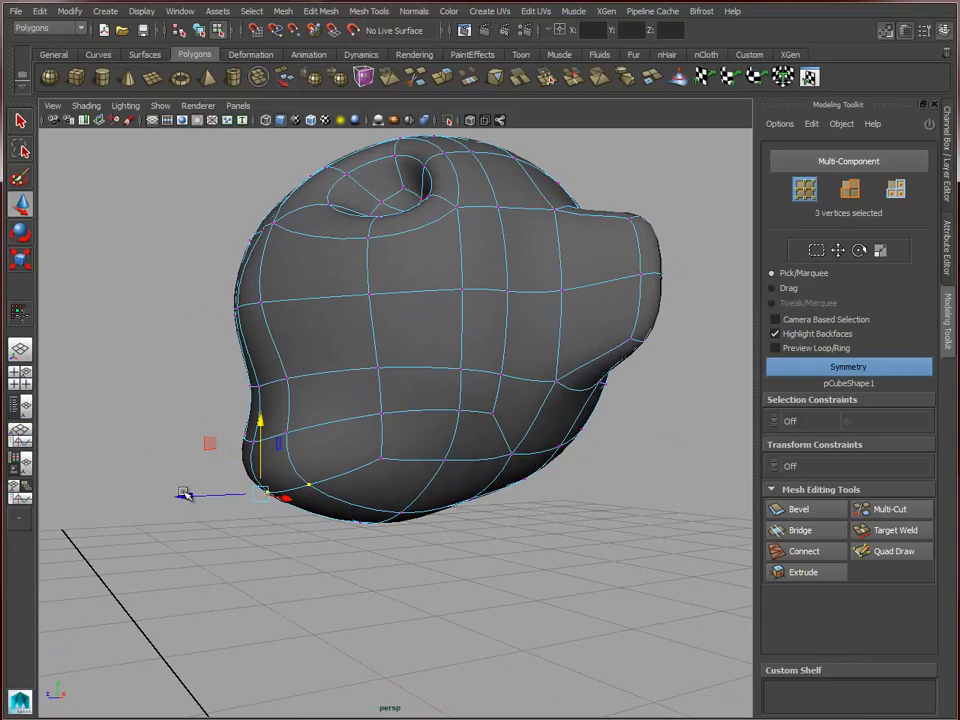
{"action": "left_click_drag", "start_coordinate": [184, 492], "coordinate": [196, 520]}
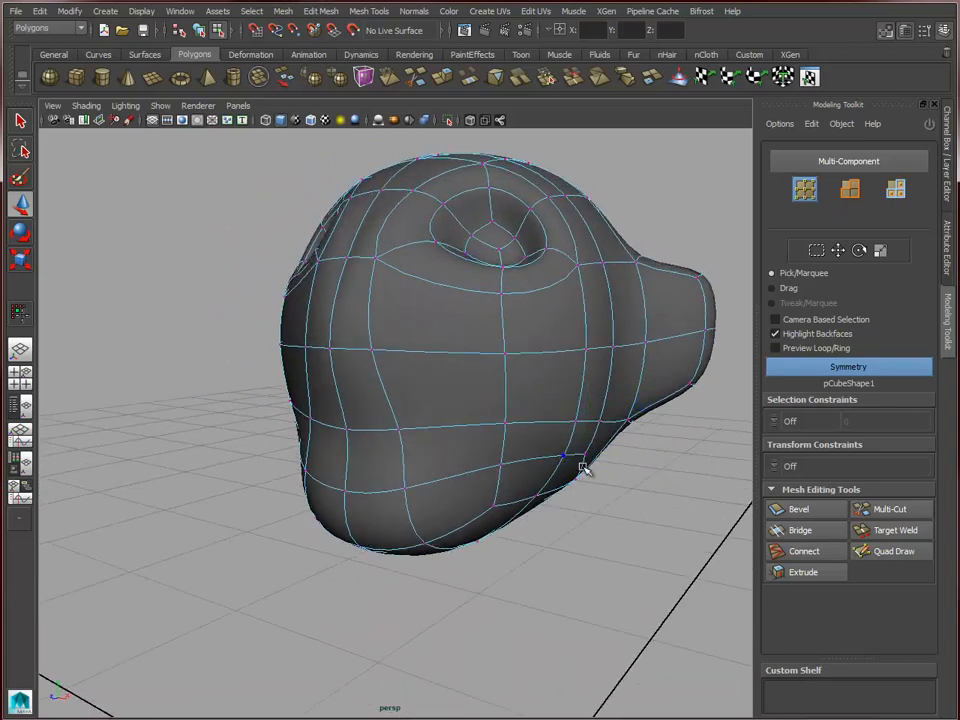
Step: Move jawline vertices back and forth to refine the chin
{"action": "left_click", "coordinate": [580, 456]}
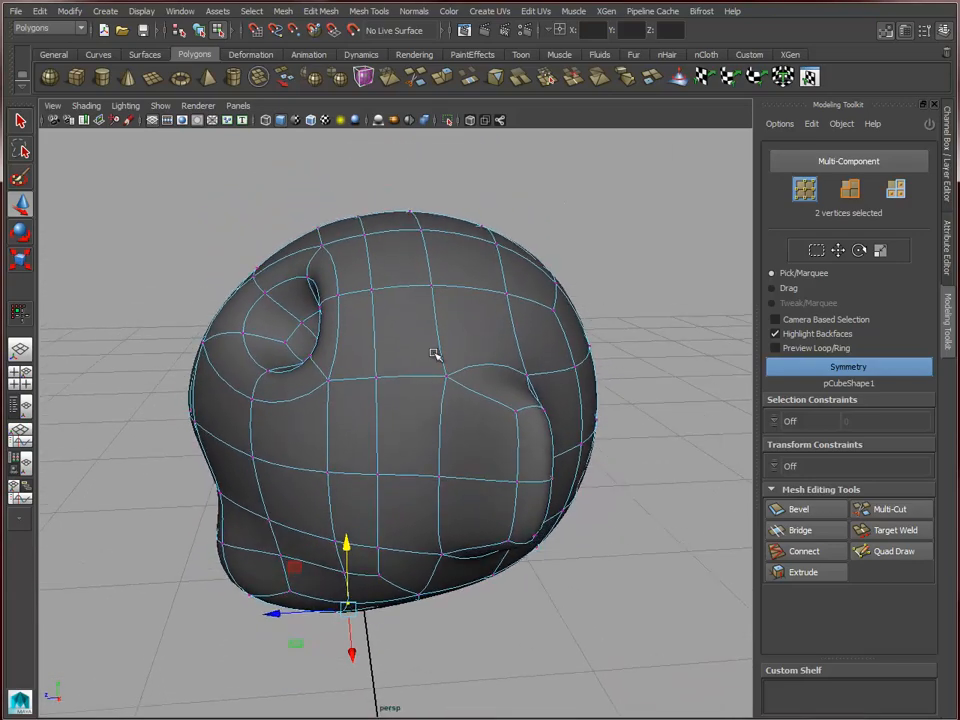
{"action": "left_click_drag", "start_coordinate": [436, 356], "coordinate": [430, 284]}
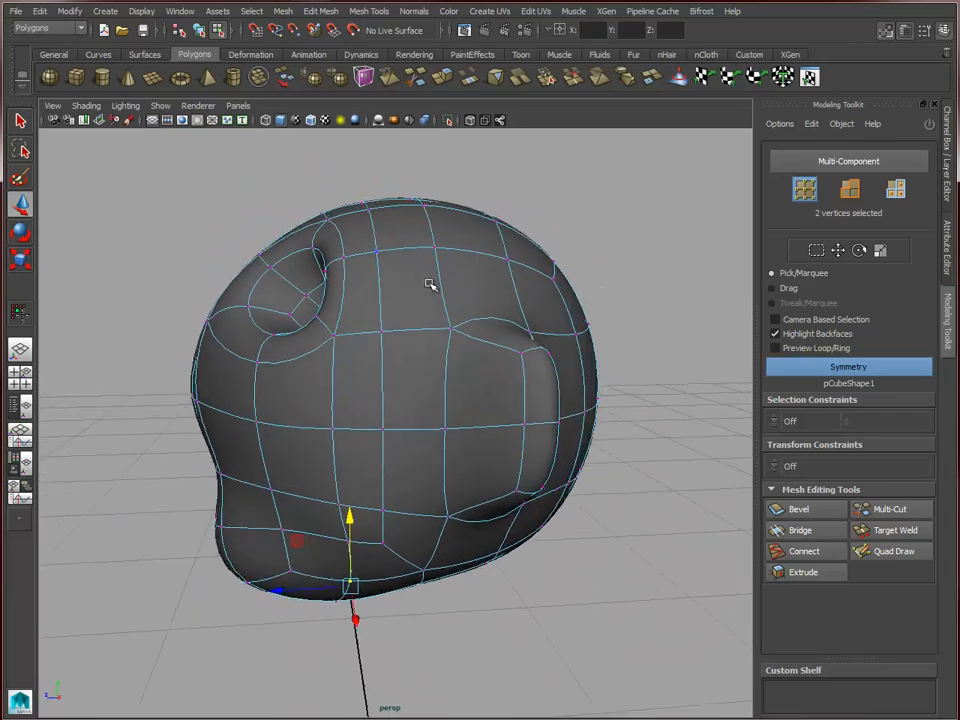
{"action": "left_click_drag", "start_coordinate": [430, 284], "coordinate": [416, 376]}
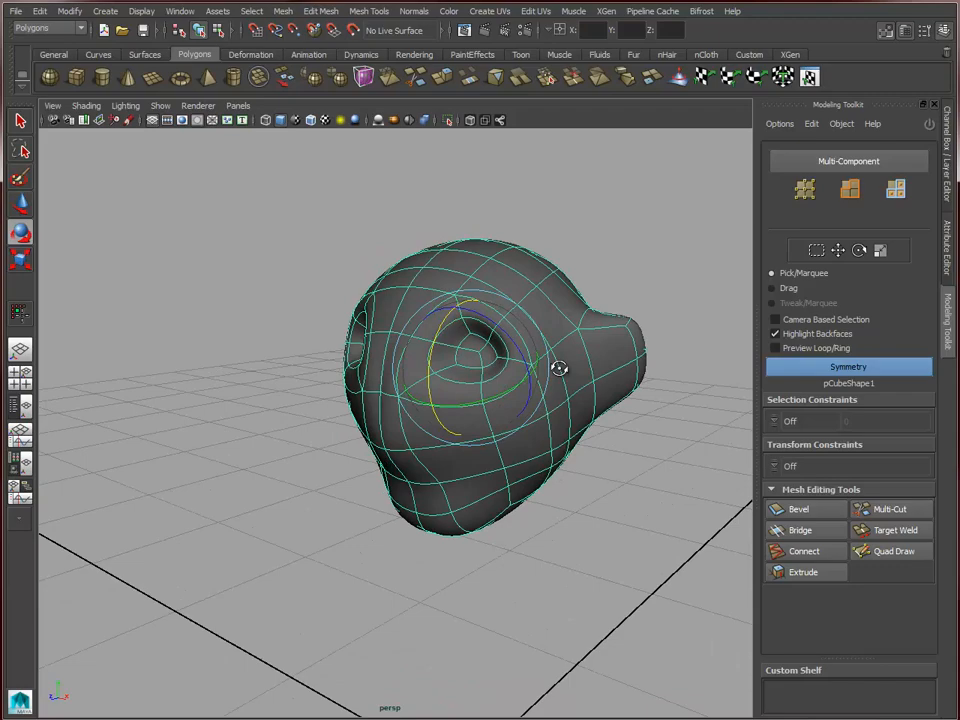
Step: Rotate the ear components so the ear tilts naturally on the head
{"action": "left_click_drag", "start_coordinate": [560, 368], "coordinate": [478, 378]}
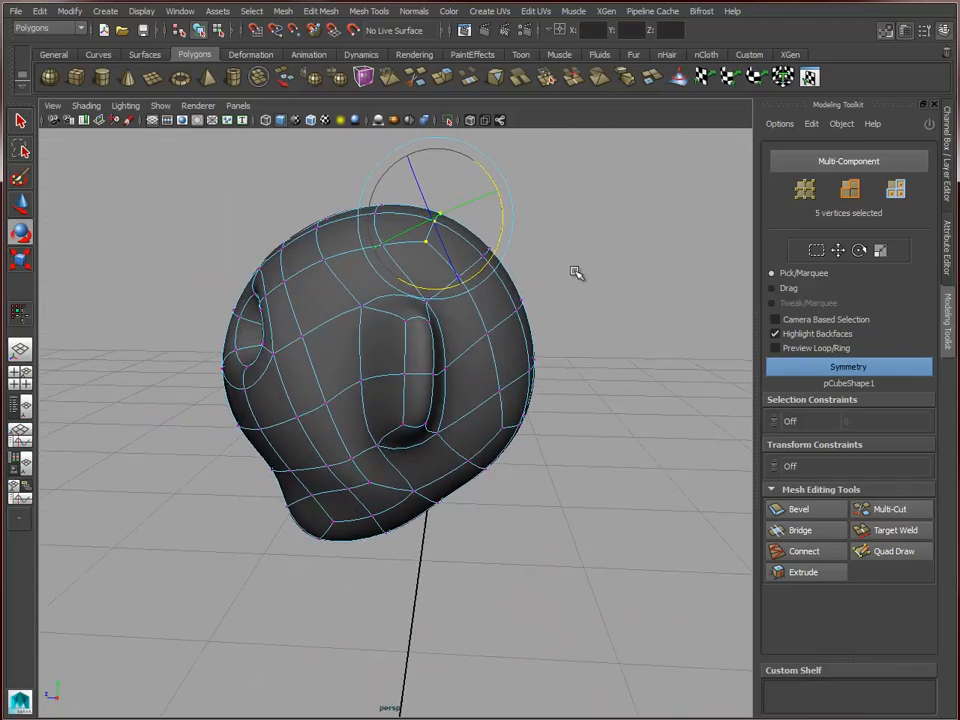
Step: Rotate the crown vertices and move them up to round and raise the skull
{"action": "left_click_drag", "start_coordinate": [576, 272], "coordinate": [416, 290]}
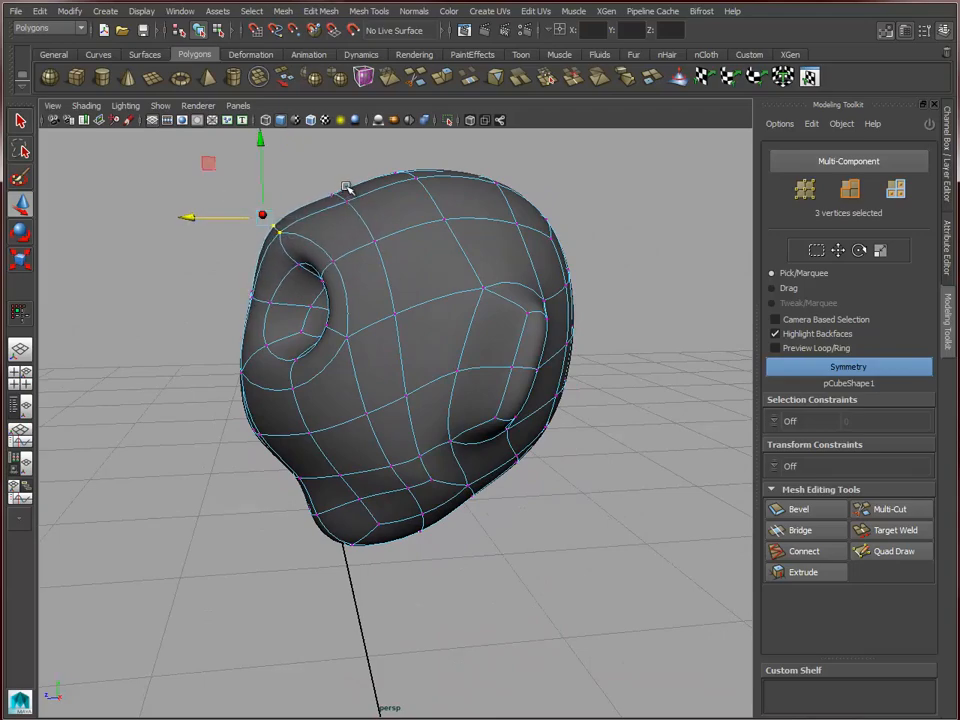
{"action": "left_click_drag", "start_coordinate": [344, 190], "coordinate": [396, 224]}
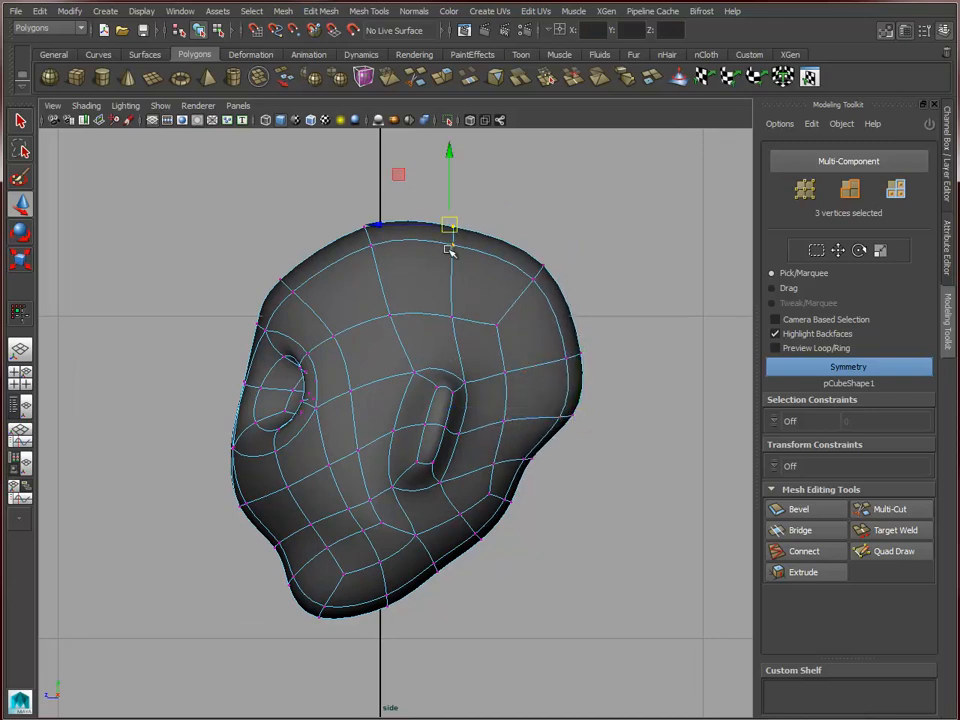
Step: Raise the crown vertices upward on Y so the skull sits taller and rounder
{"action": "left_click_drag", "start_coordinate": [448, 224], "coordinate": [368, 216]}
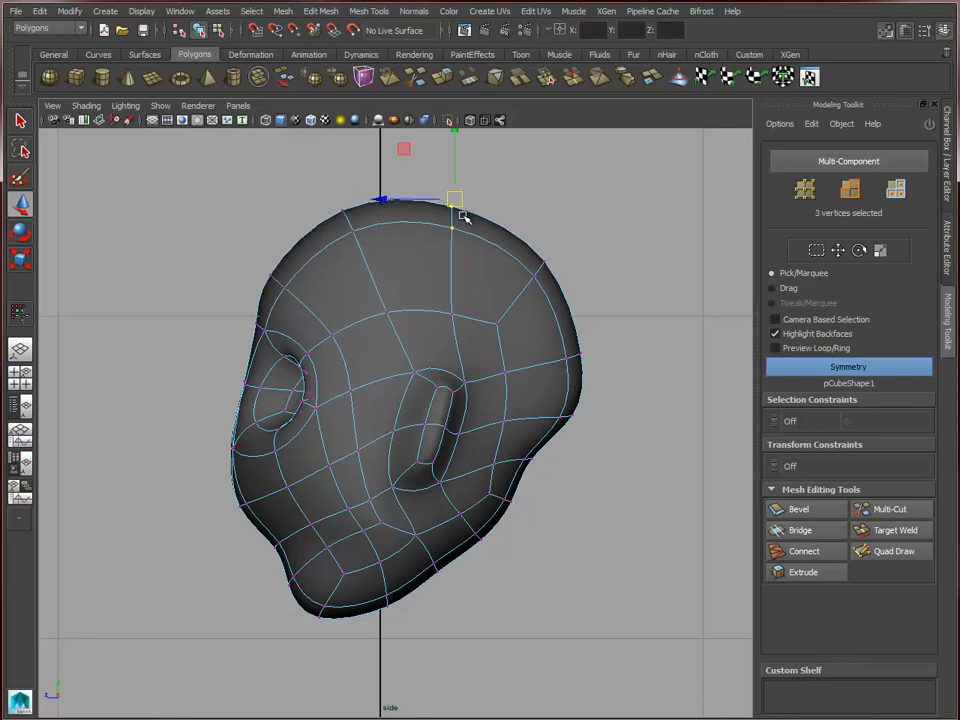
{"action": "left_click_drag", "start_coordinate": [456, 200], "coordinate": [556, 244]}
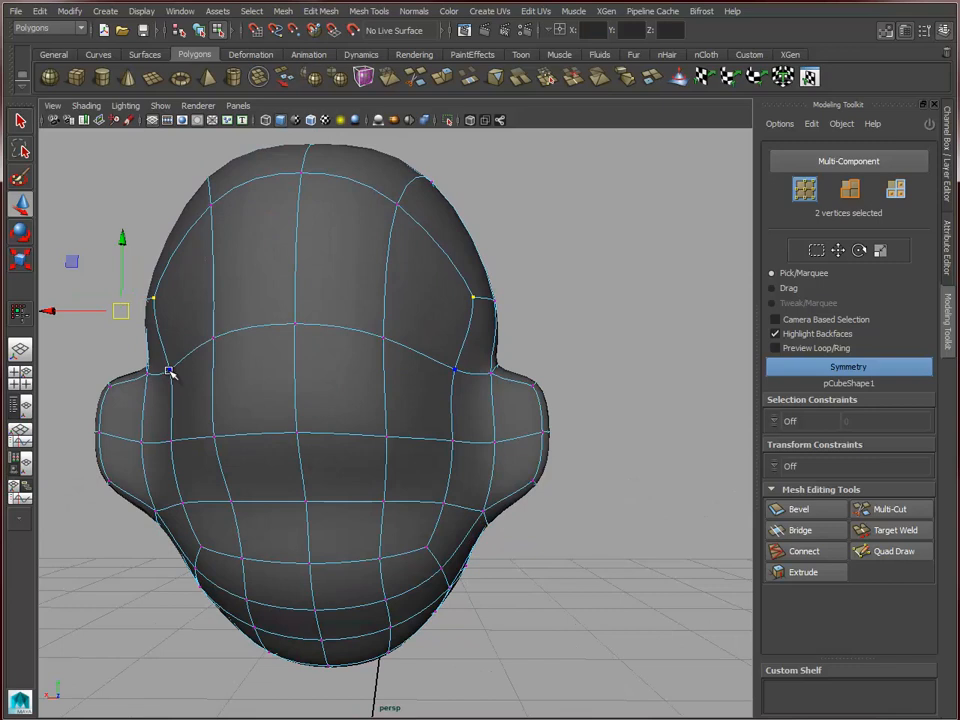
Step: Push the side skull vertices above the ears outward to round the temples, then orbit to inspect
{"action": "left_click_drag", "start_coordinate": [170, 372], "coordinate": [210, 350]}
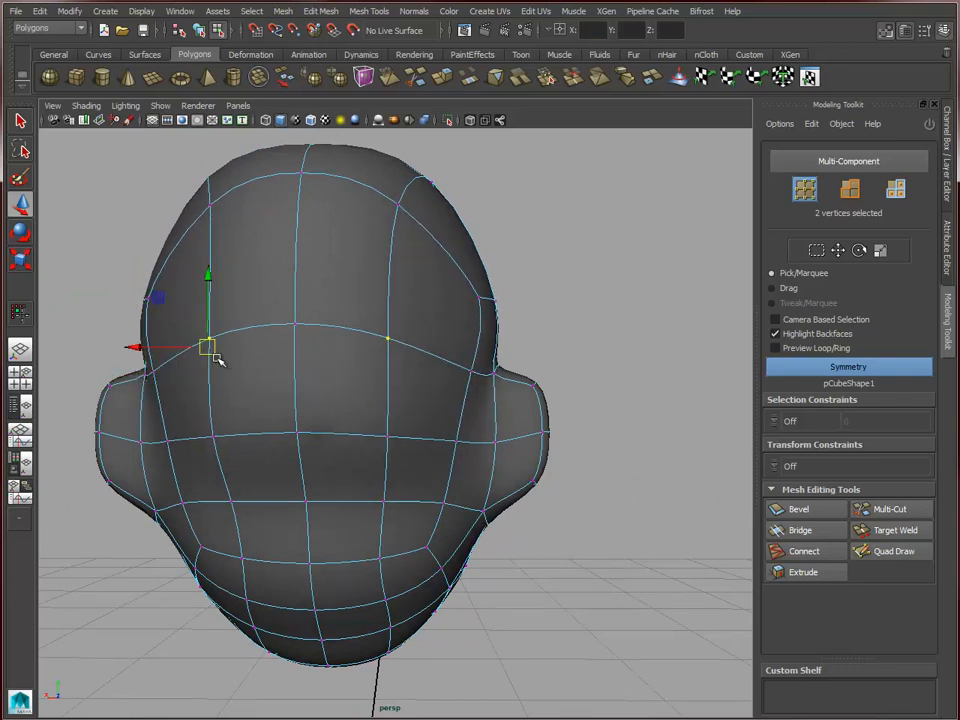
{"action": "left_click_drag", "start_coordinate": [208, 348], "coordinate": [218, 156]}
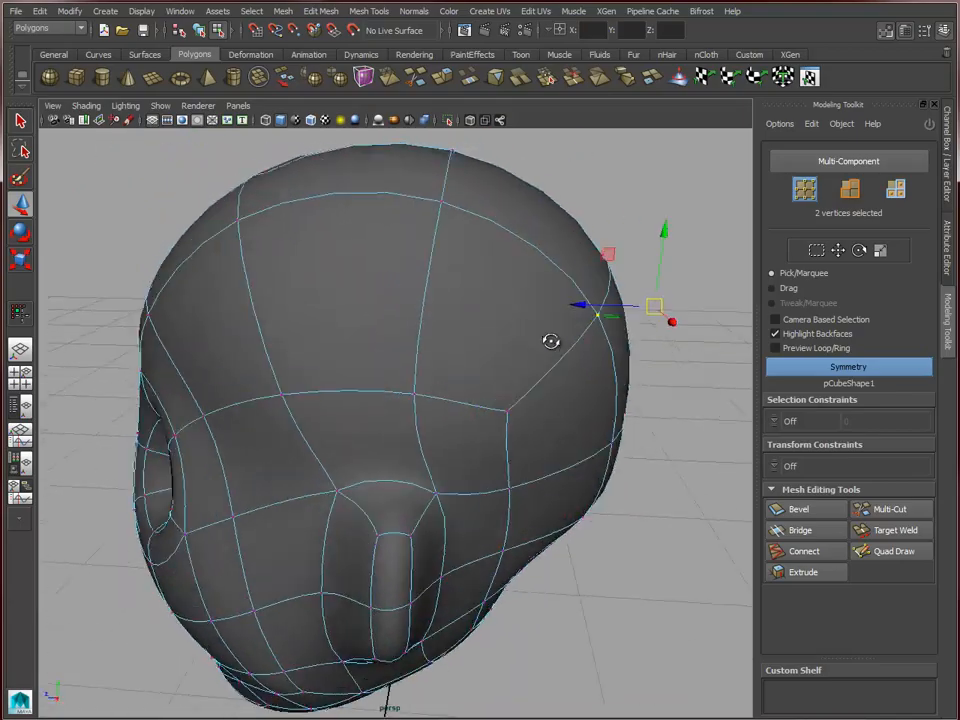
{"action": "left_click_drag", "start_coordinate": [550, 340], "coordinate": [628, 364]}
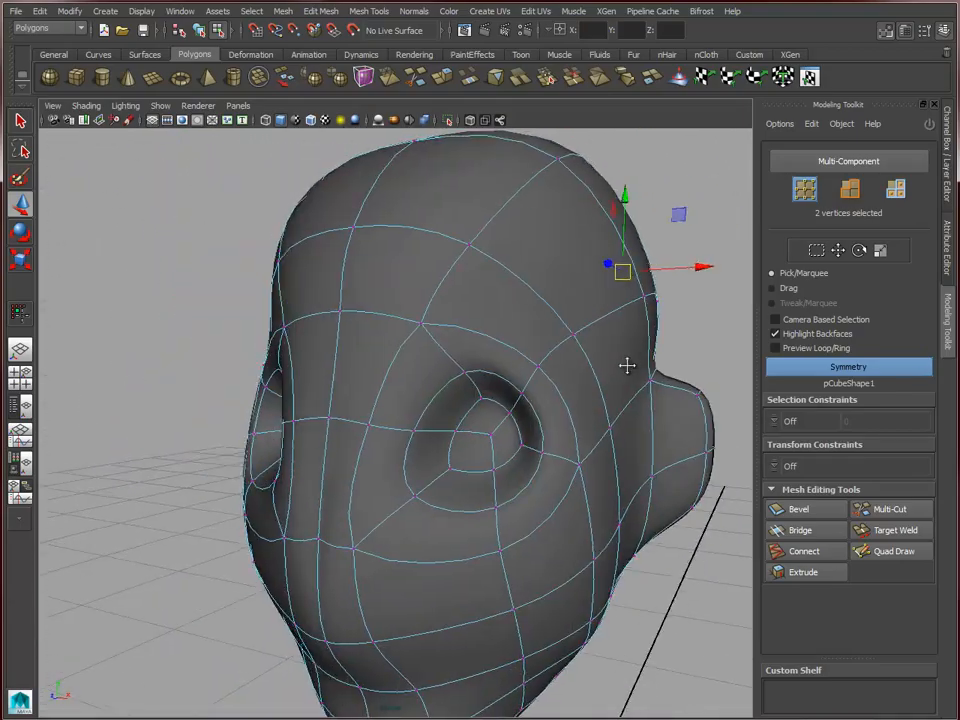